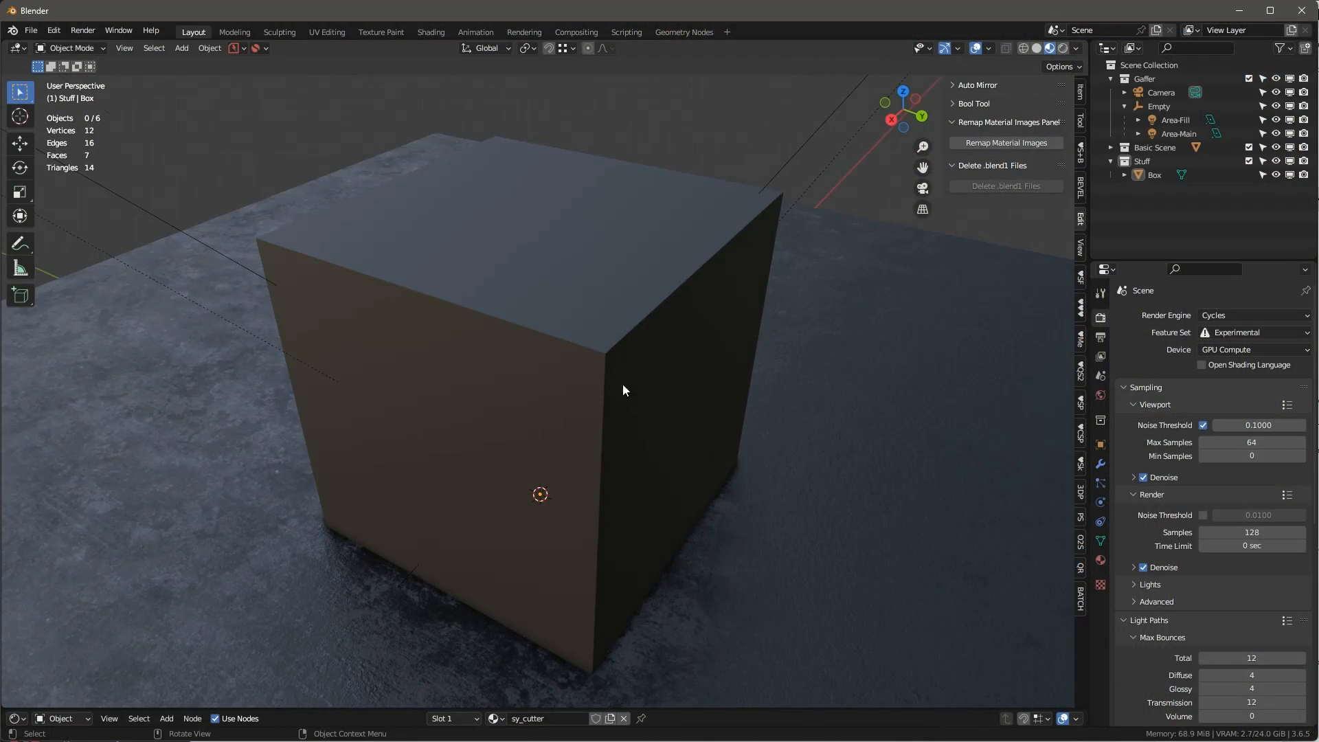
- Orbit around the box while PowerSave stores the timestamped file, then select the box
left_click_drag(623, 389, 774, 364)
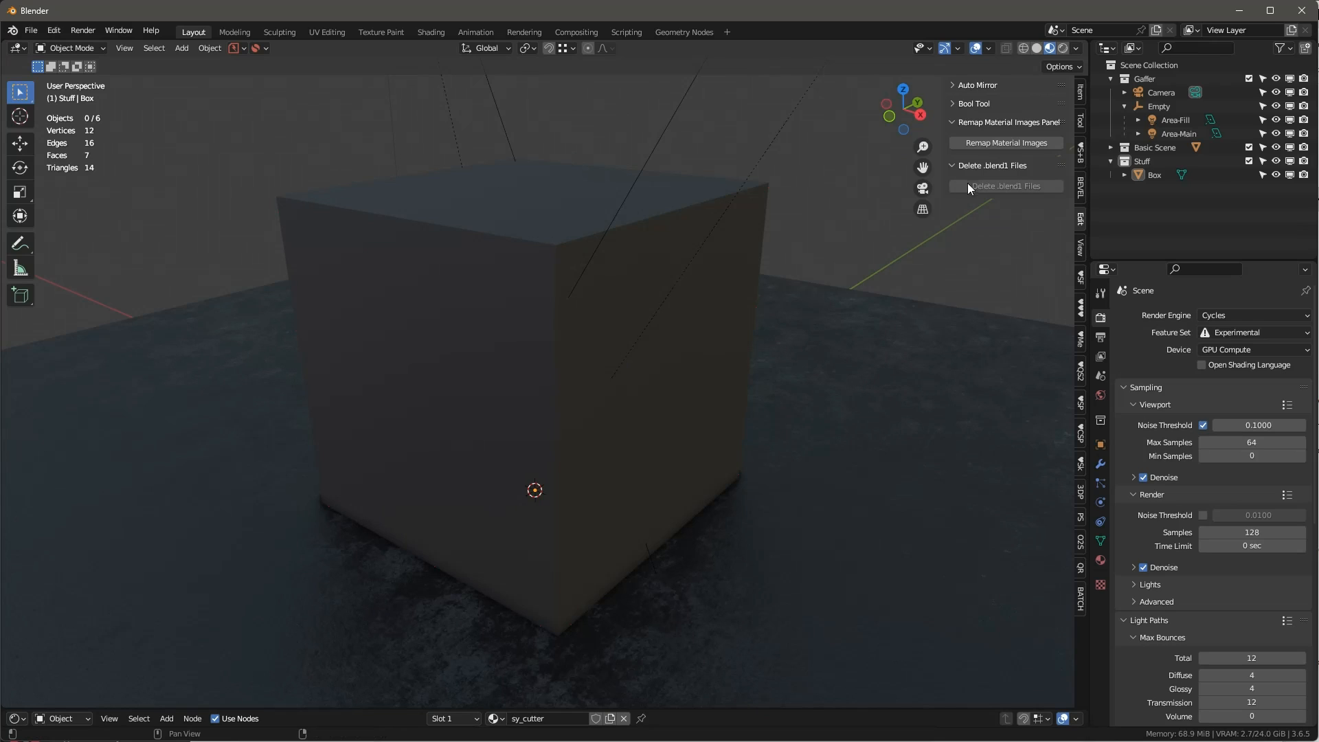
mouse_move(298, 91)
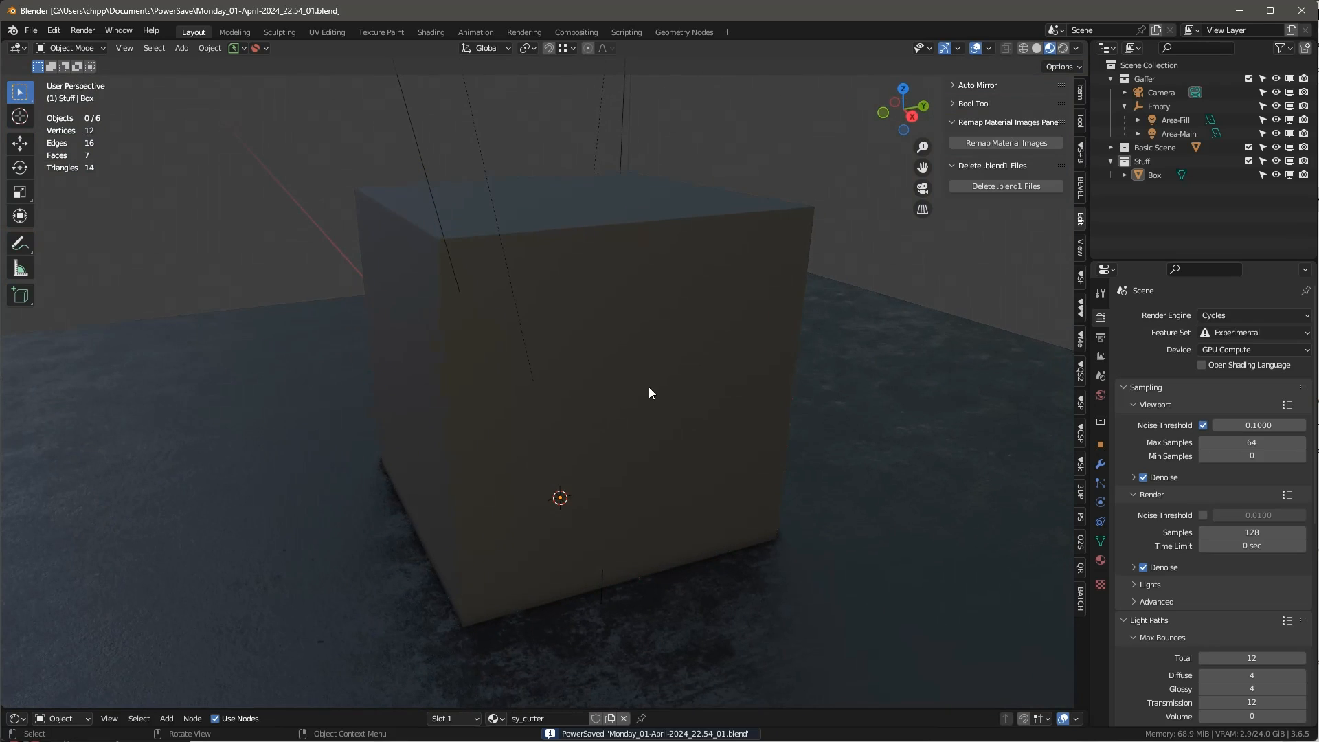
mouse_move(622, 353)
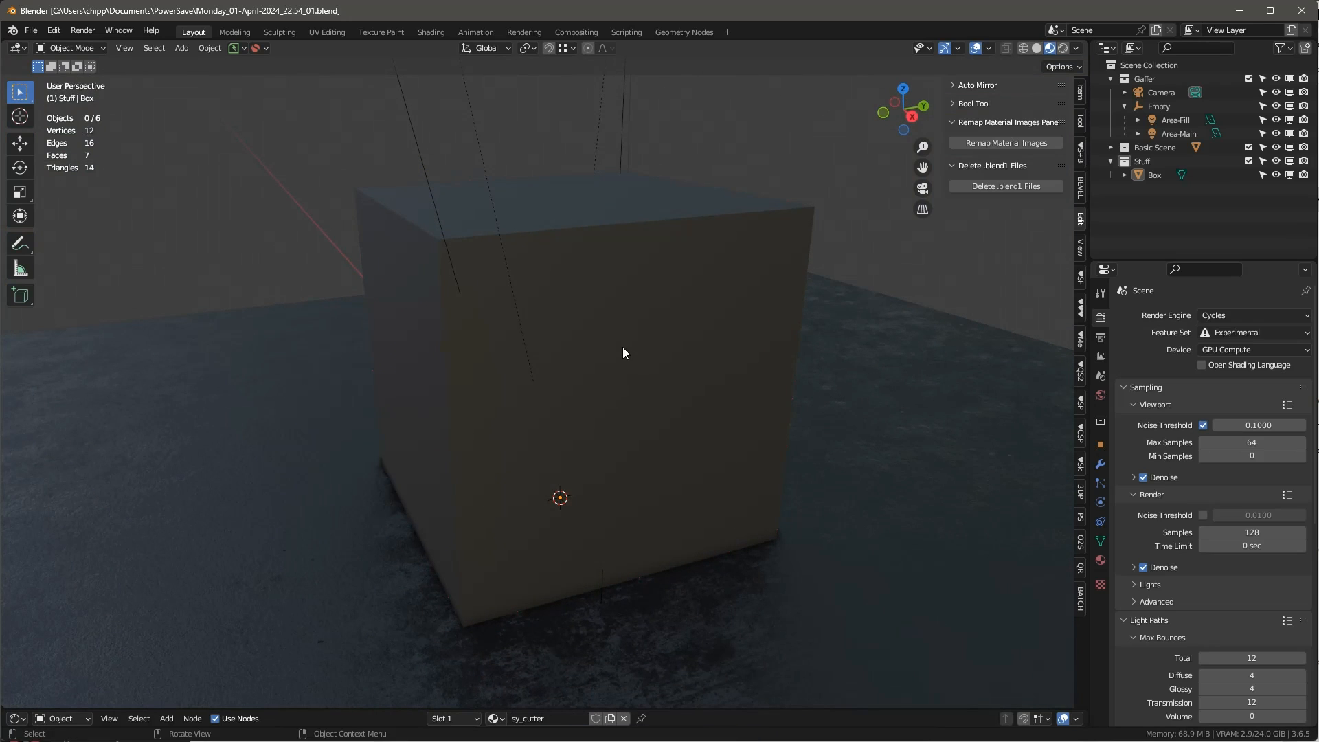
left_click(589, 337)
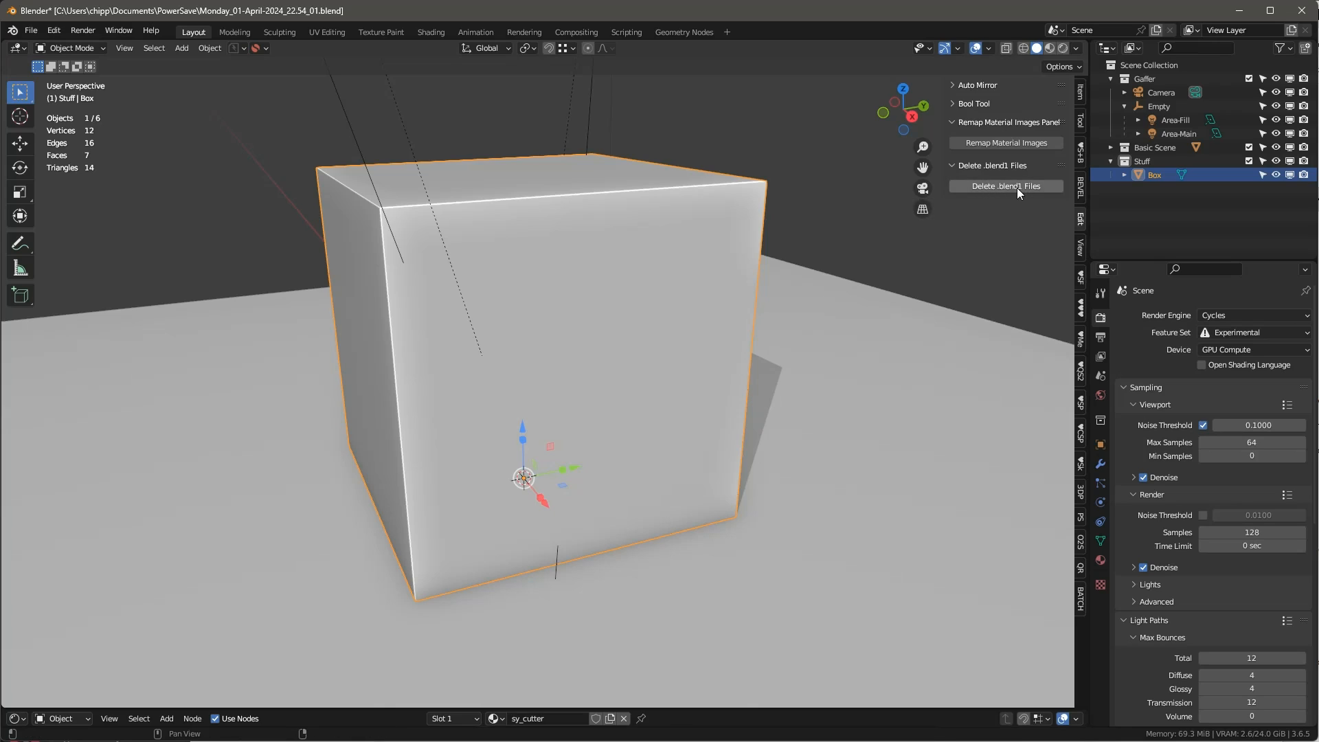
- Run Delete .blend1 Files with Include Subfolders ticked, then deselect the box
left_click(1005, 186)
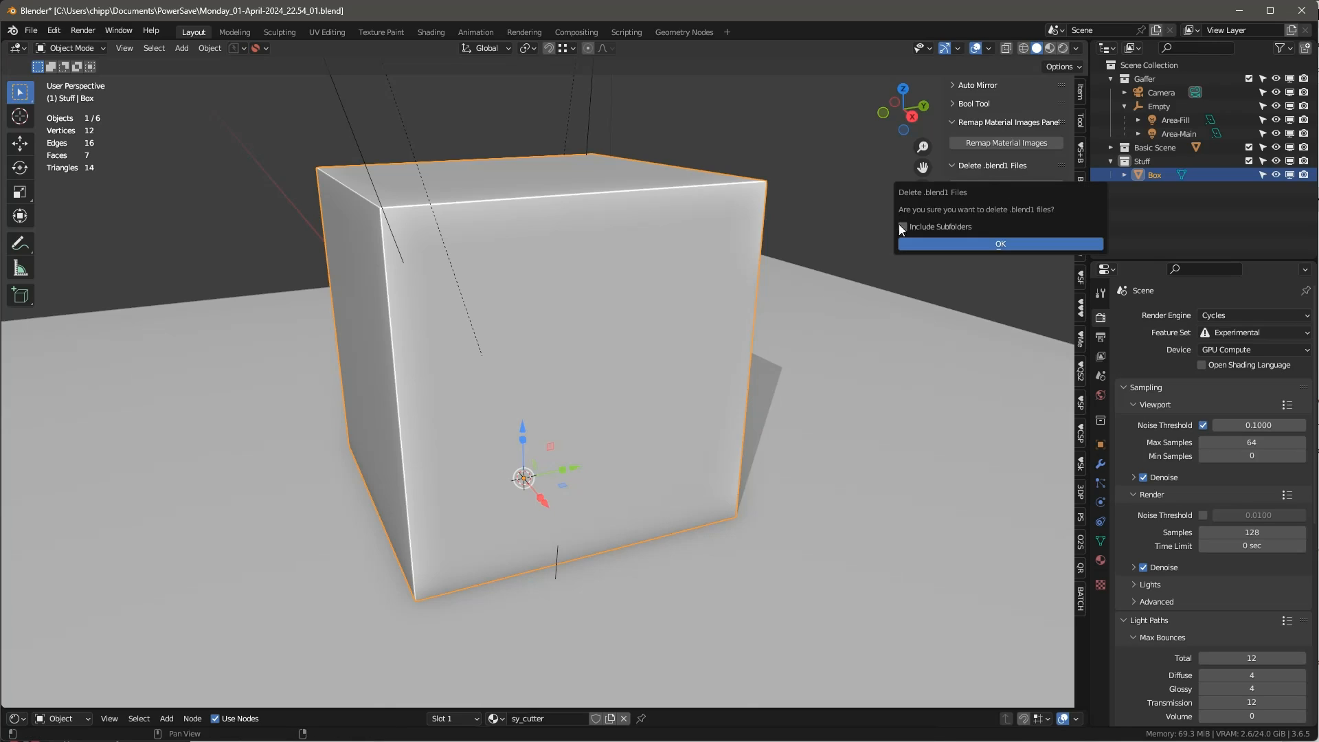
mouse_move(918, 233)
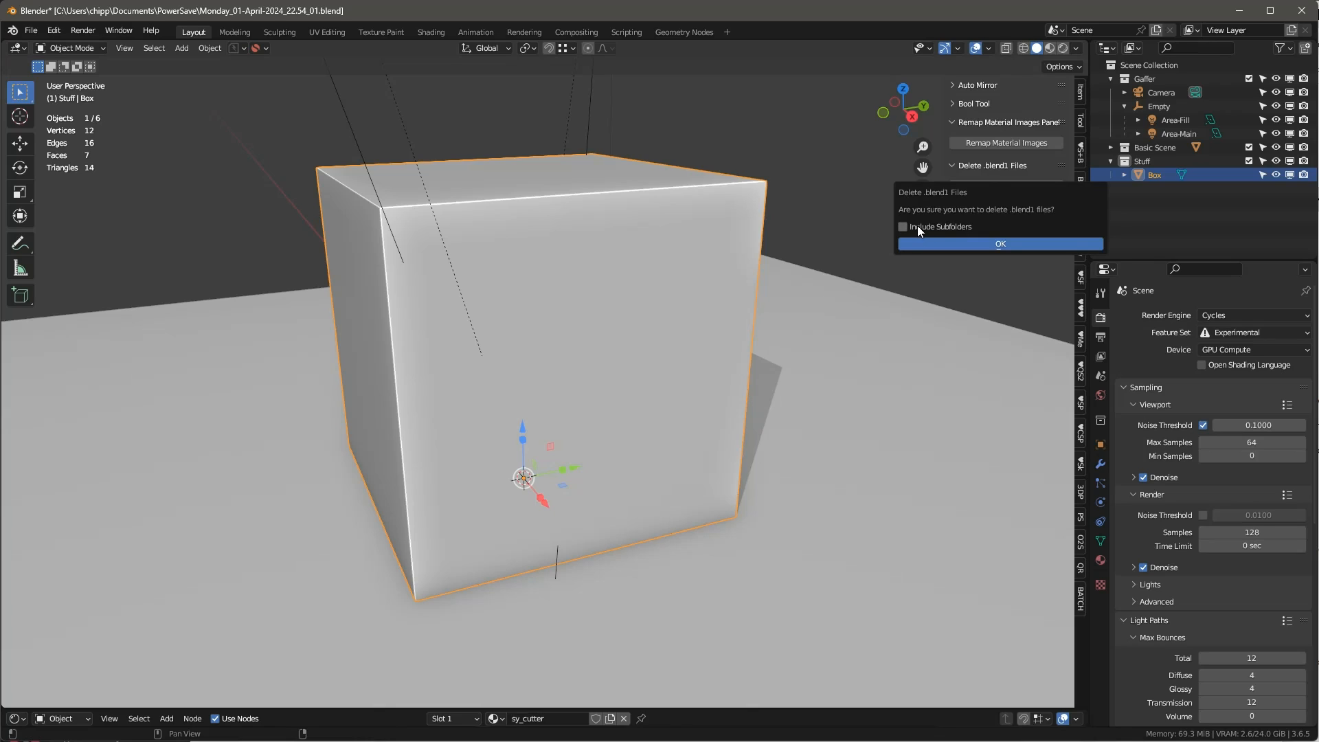
mouse_move(940, 235)
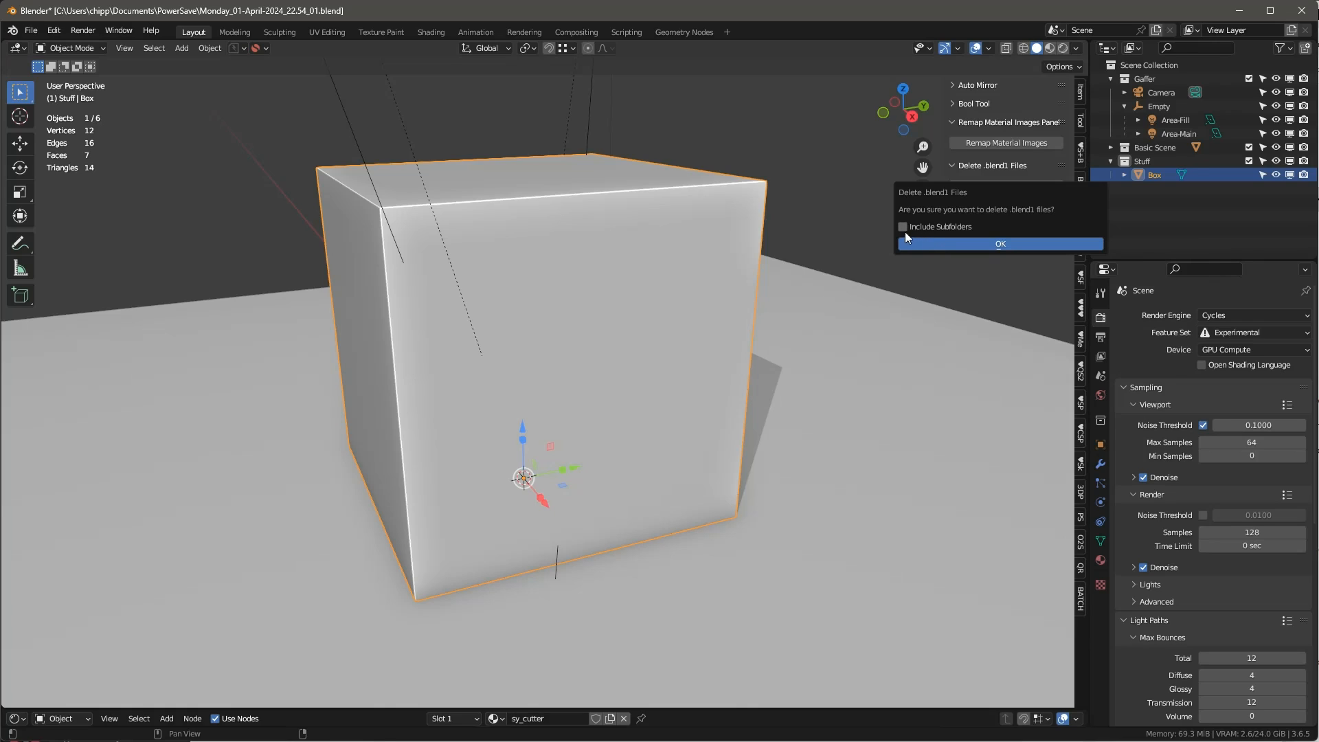
left_click(901, 227)
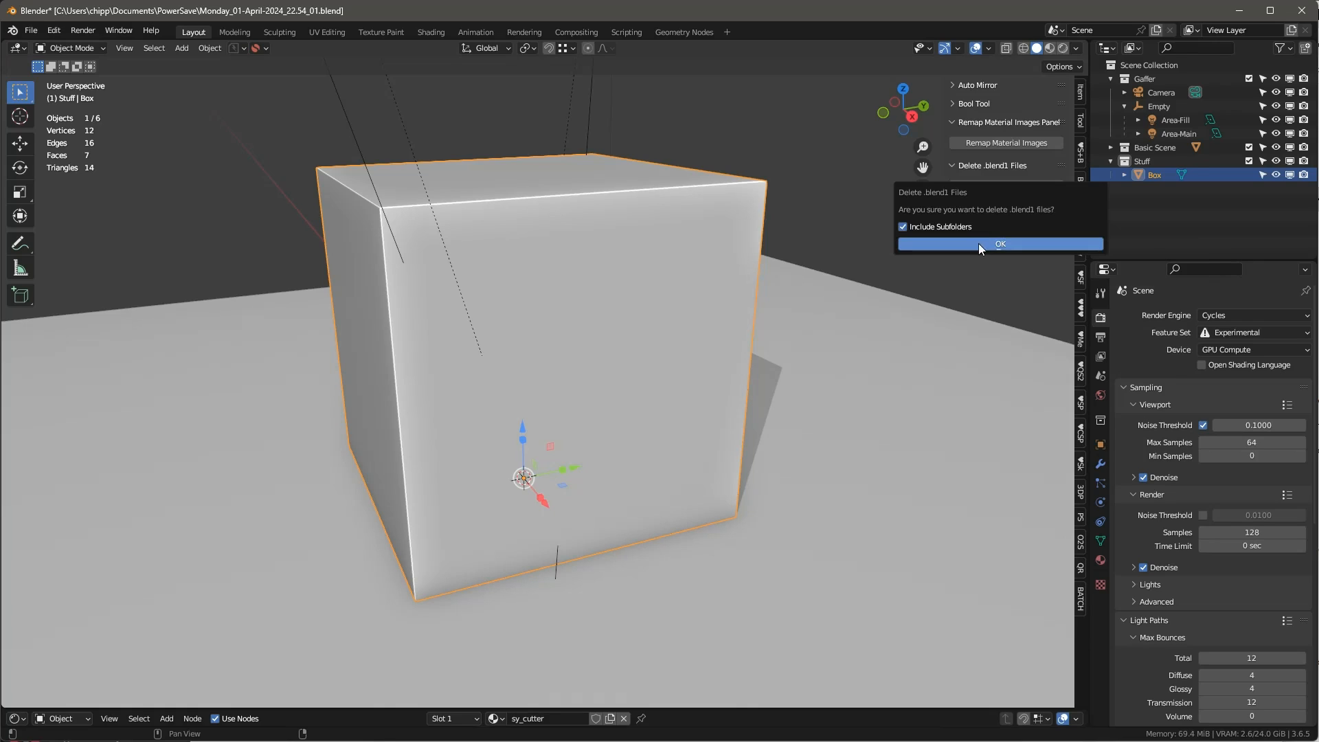
left_click(1000, 243)
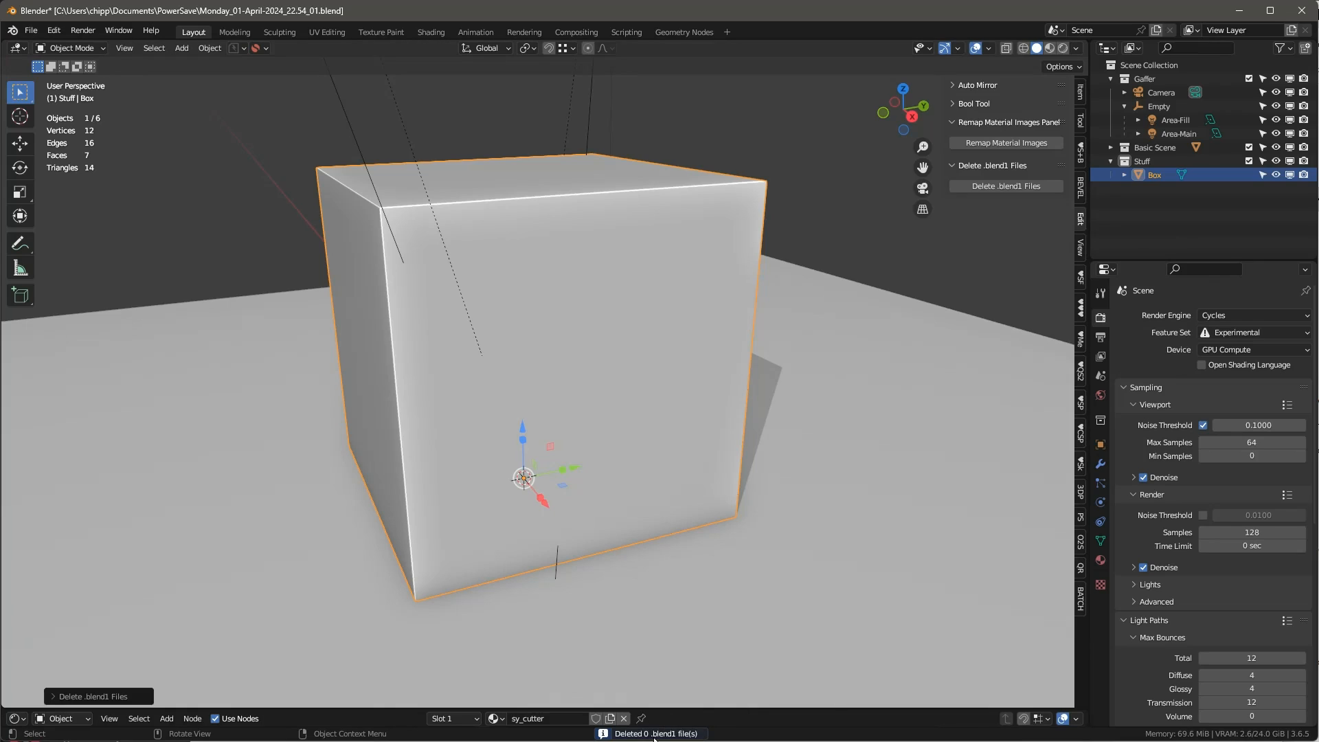
mouse_move(706, 478)
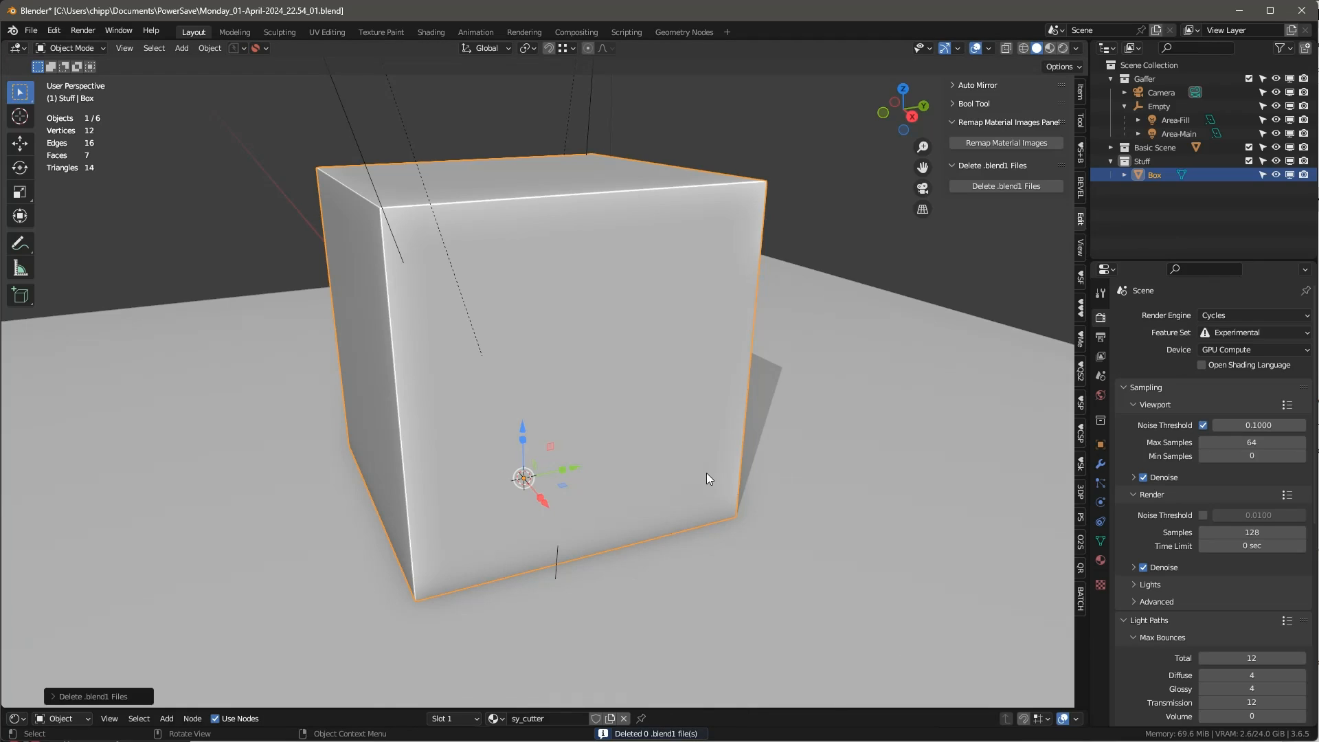
left_click(690, 334)
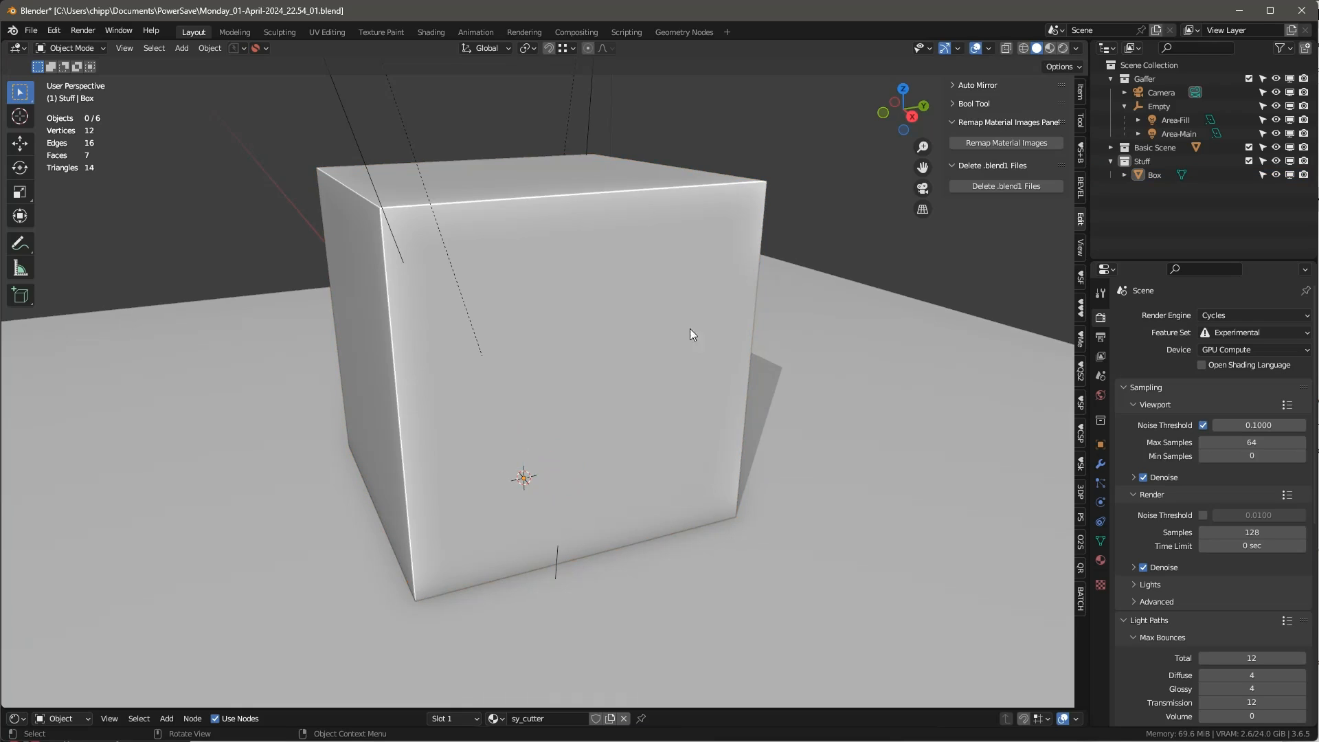
left_click_drag(690, 334, 665, 358)
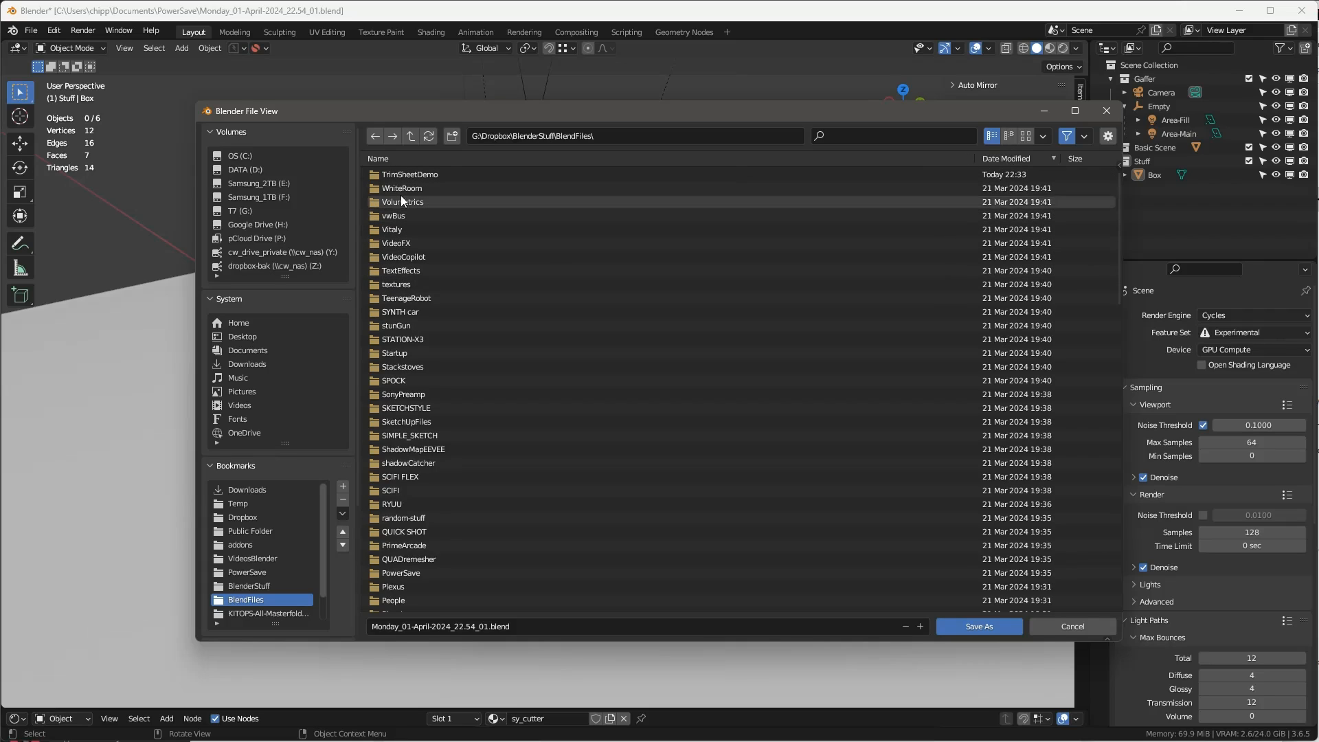
- Save the timestamped scene file into the WhiteRoom folder under BlendFiles
double_click(401, 189)
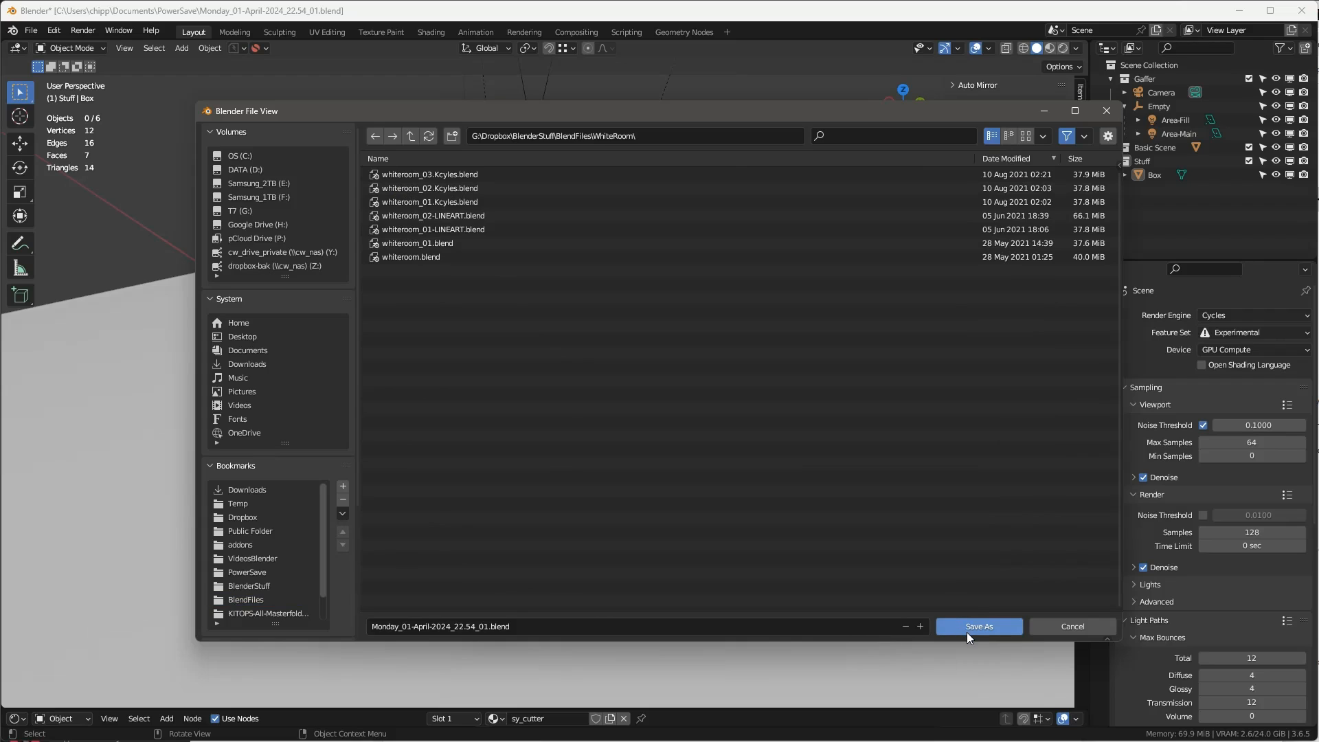
left_click(977, 626)
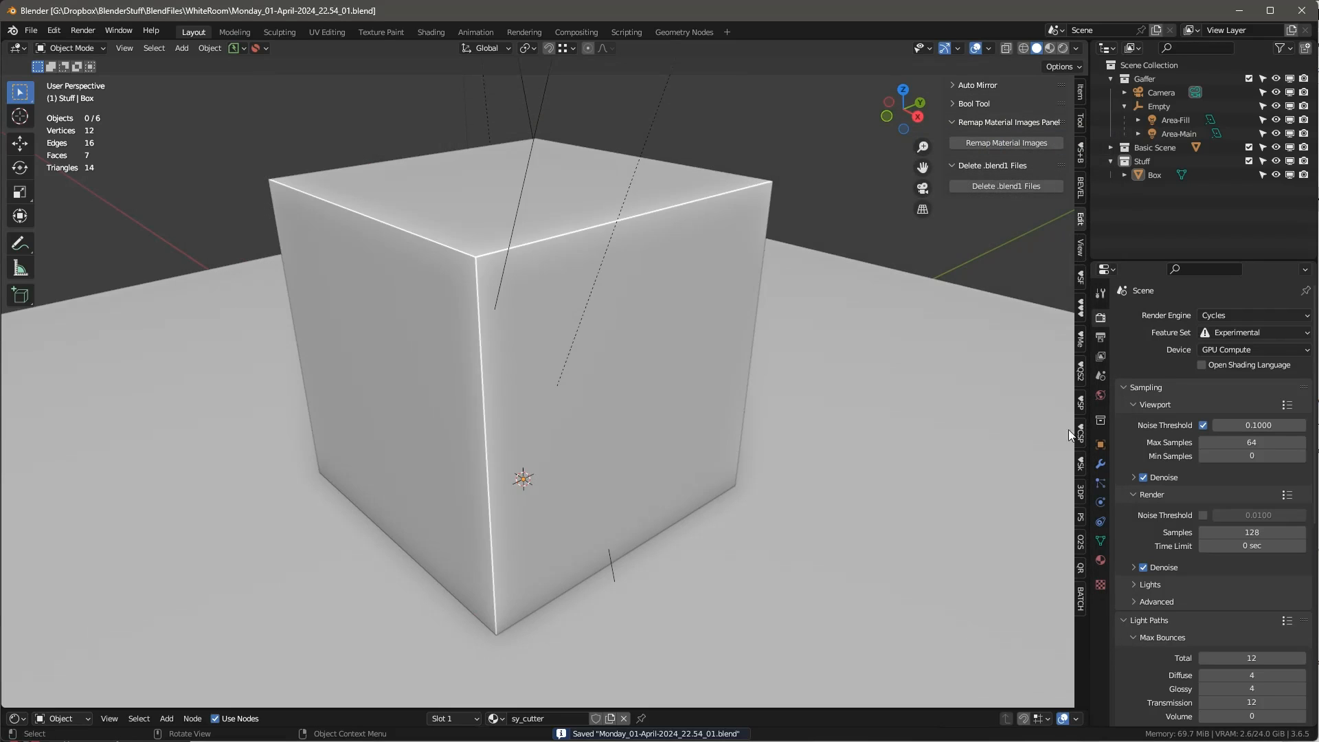
- Rerun Delete .blend1 Files from WhiteRoom with subfolders included, removing five backups
left_click(1005, 185)
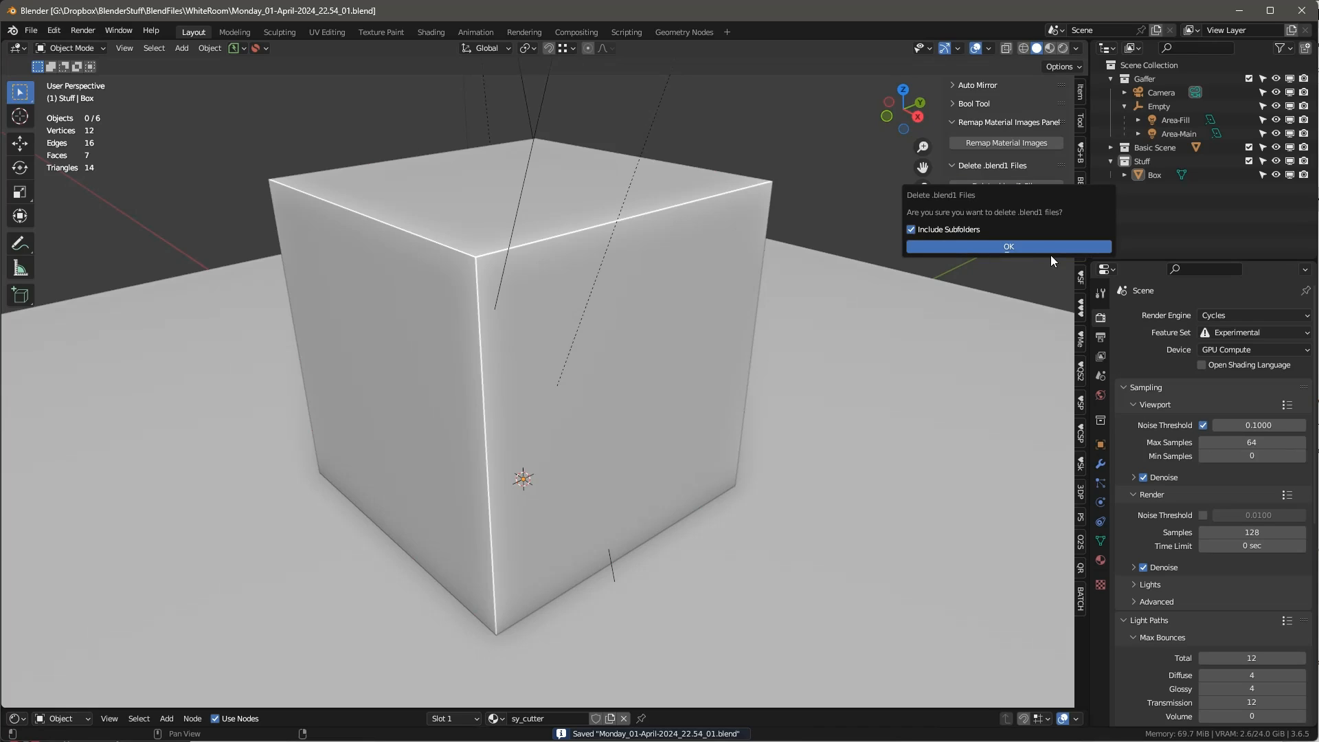
left_click(1007, 246)
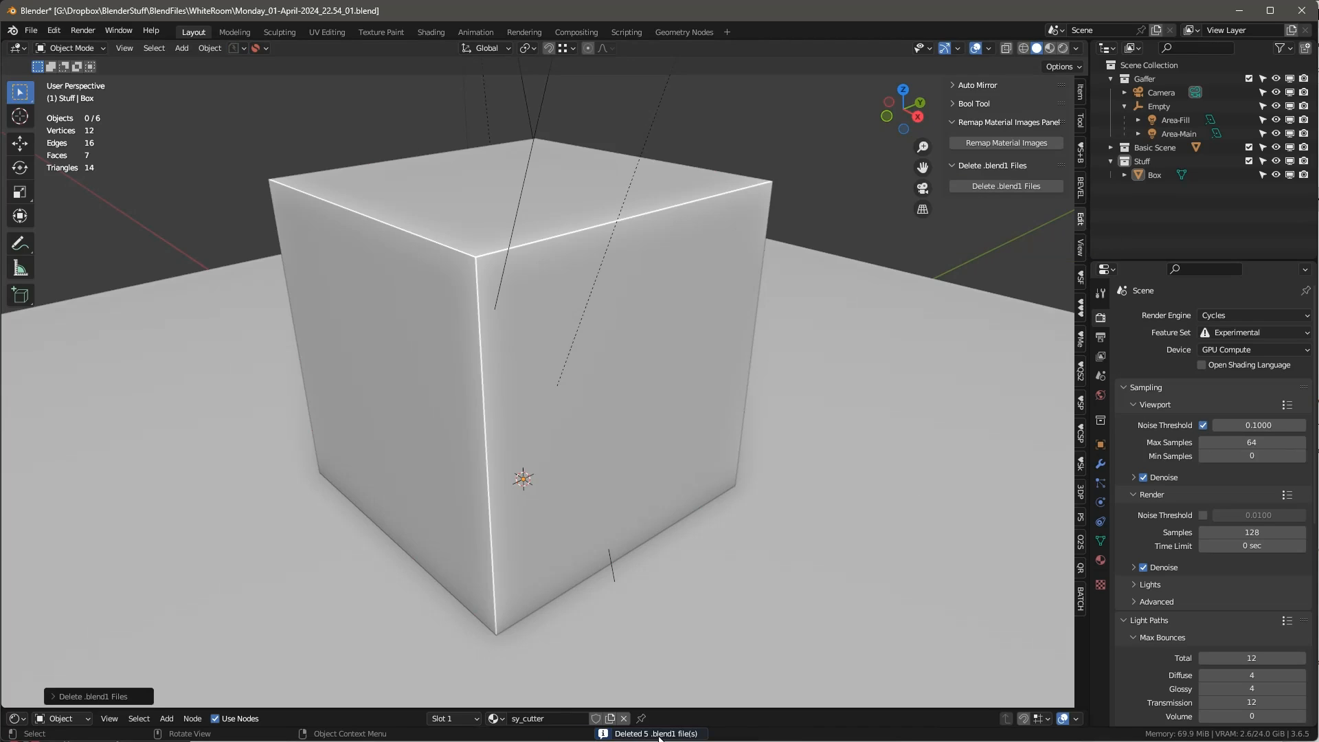
mouse_move(732, 549)
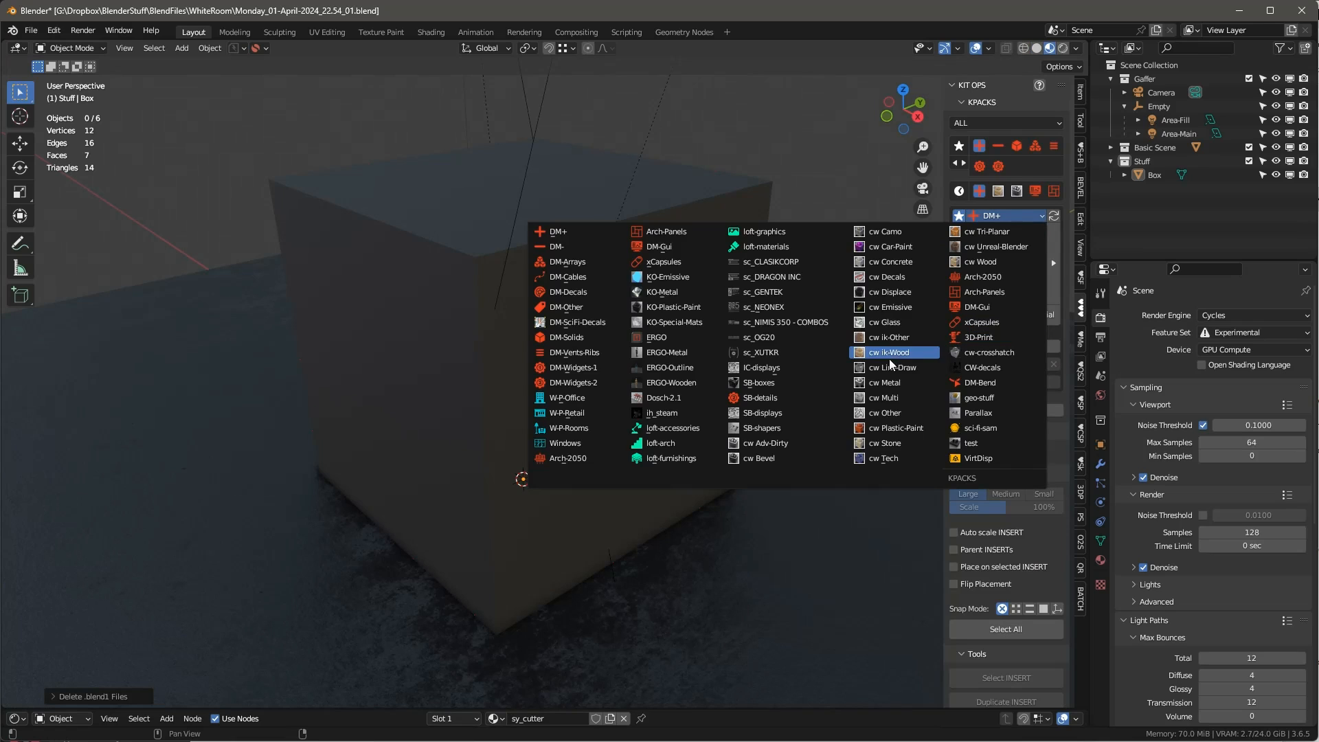
- Choose the cw ik-Wood KPACK so the box gets the ik-wood-01 plank material
left_click(886, 352)
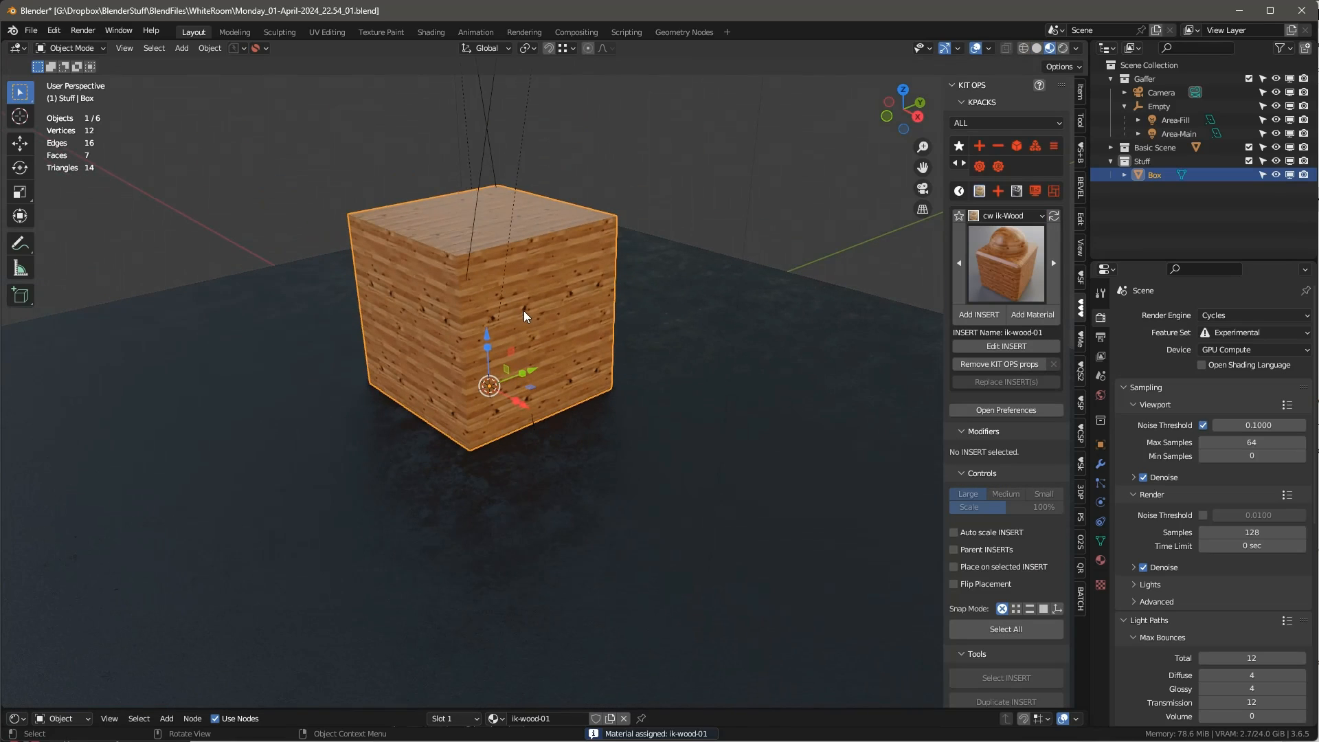
mouse_move(490, 297)
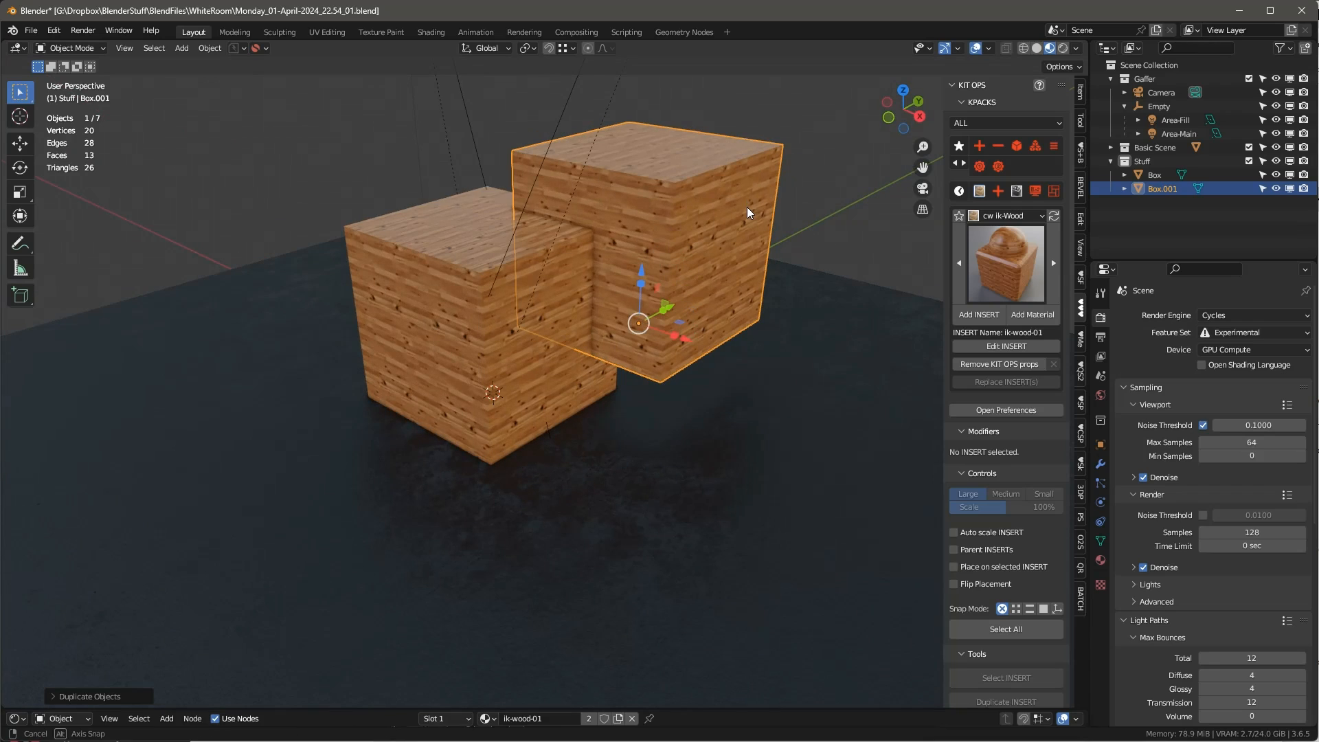
mouse_move(1032, 313)
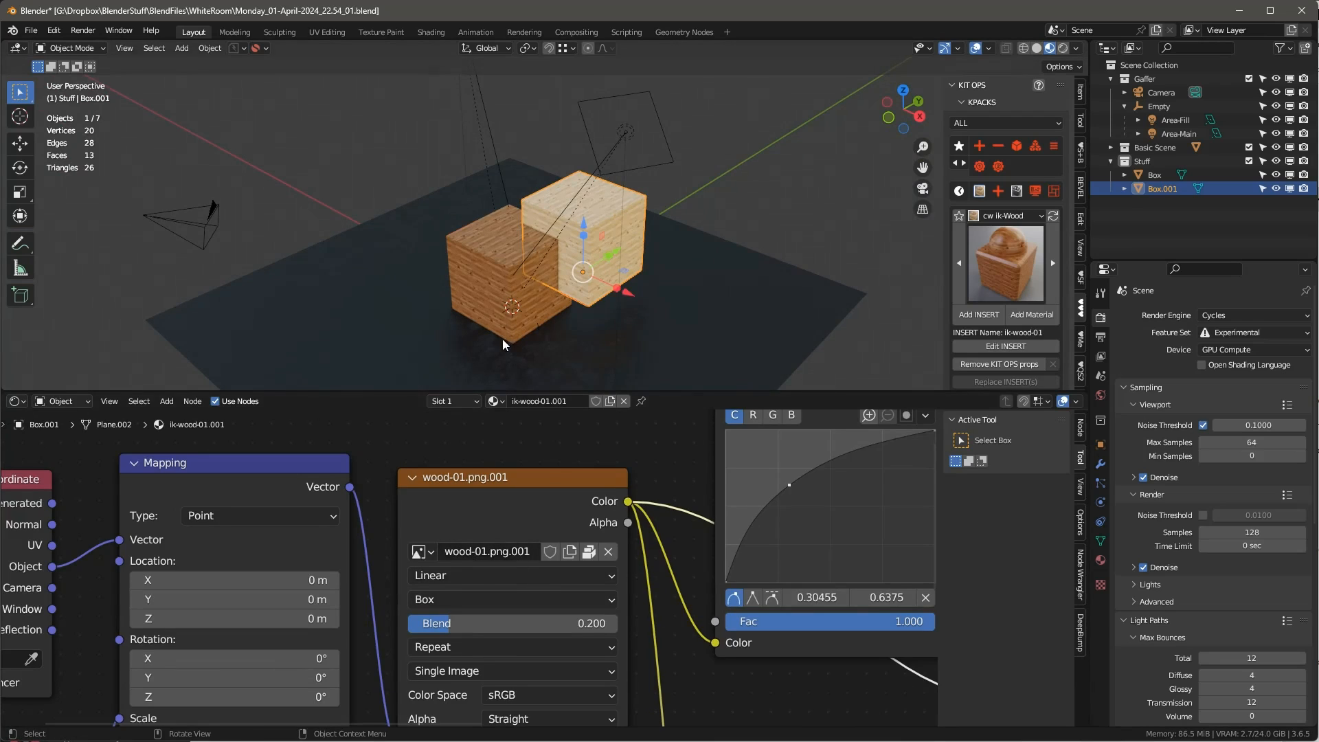
- Select the darker Box and show the Blender File outliner with Images expanded, revealing three wood-01.png copies
left_click(1153, 175)
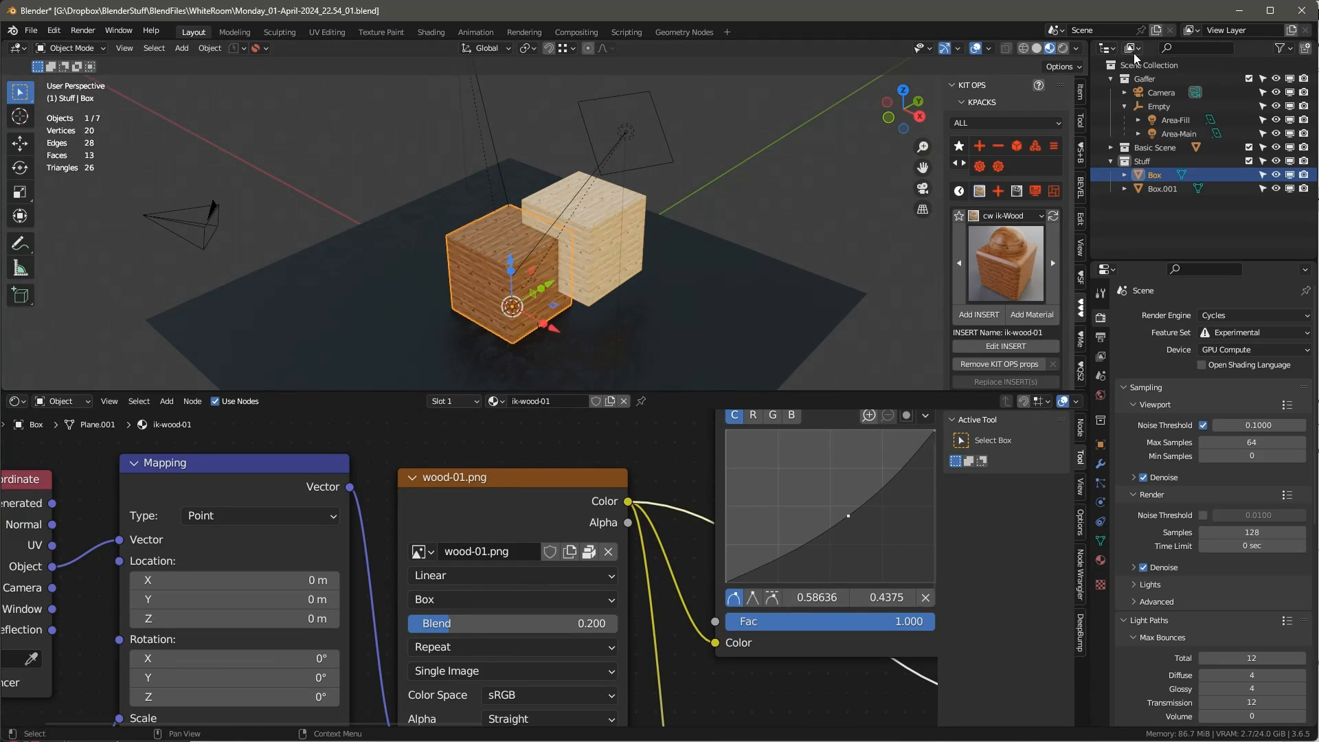
left_click(1103, 65)
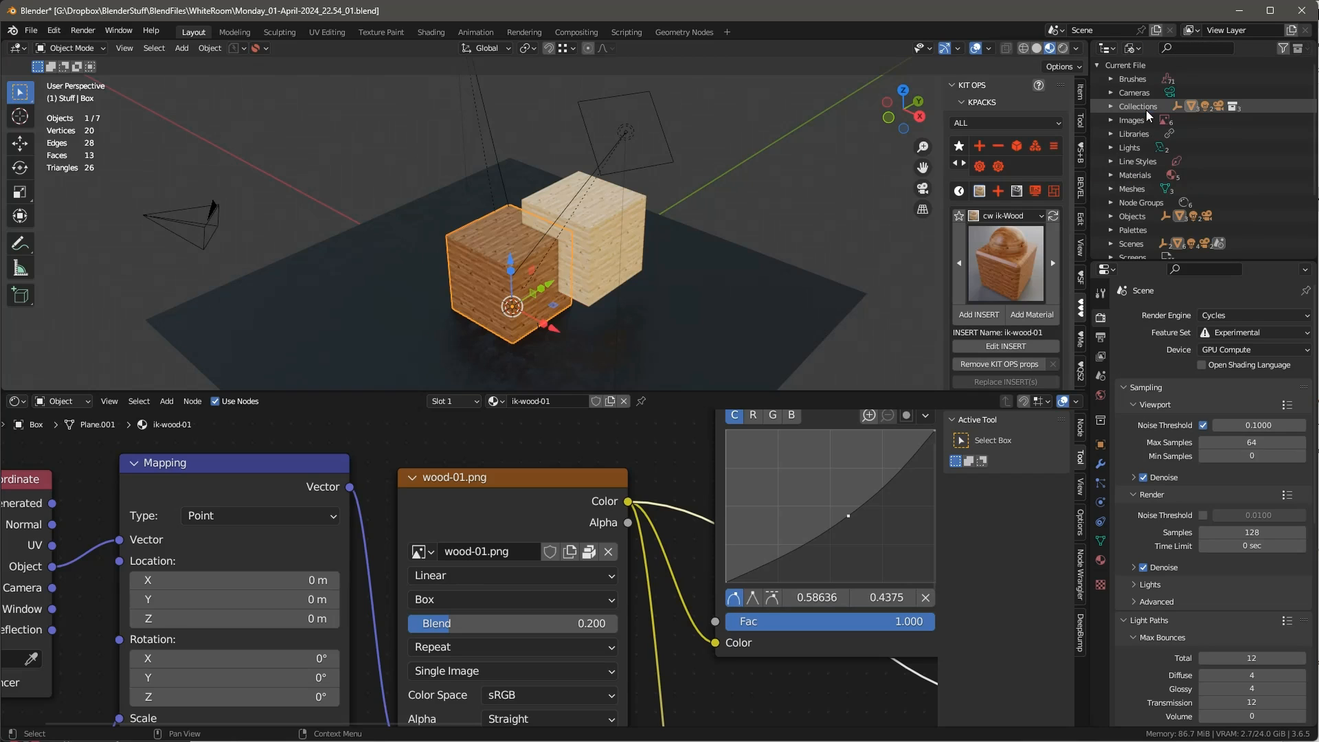
left_click(1112, 119)
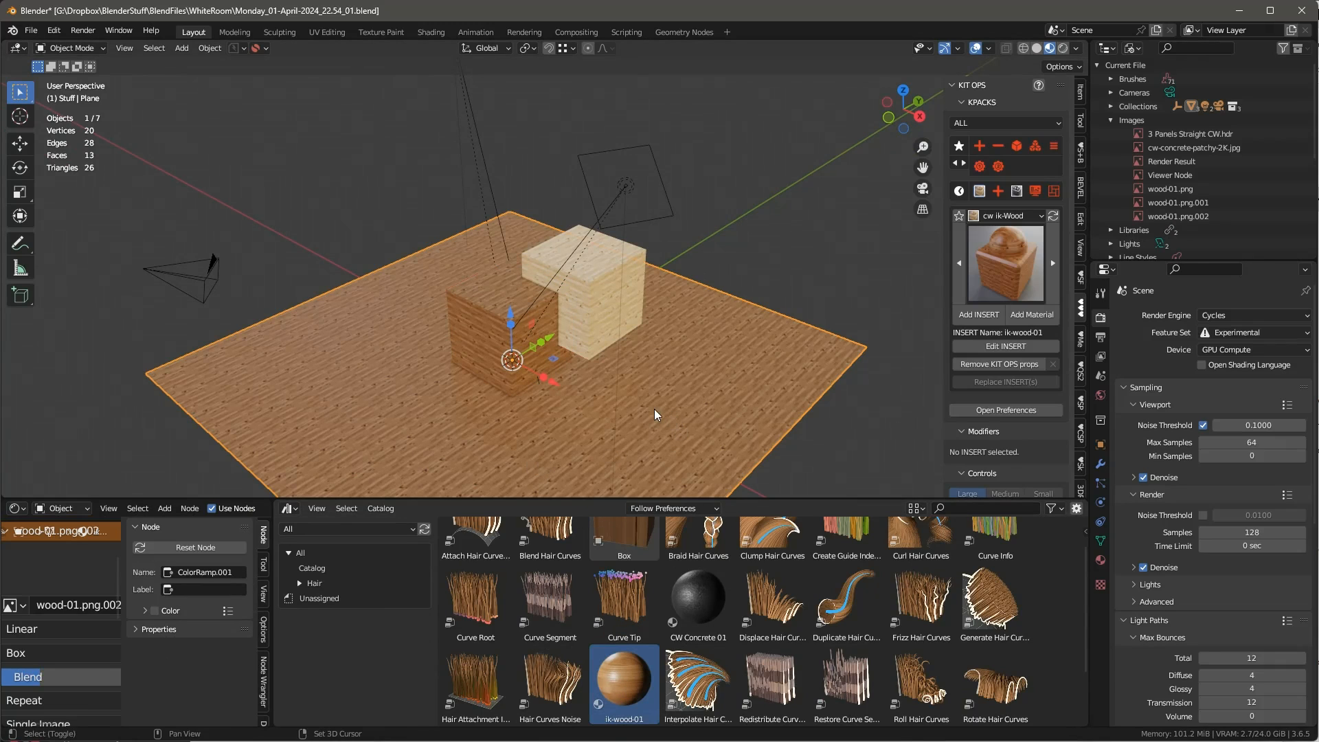
- Shrink the new plane and set the asset Import Method to Append before dropping ik-wood-01 on it
left_click_drag(512, 359, 544, 314)
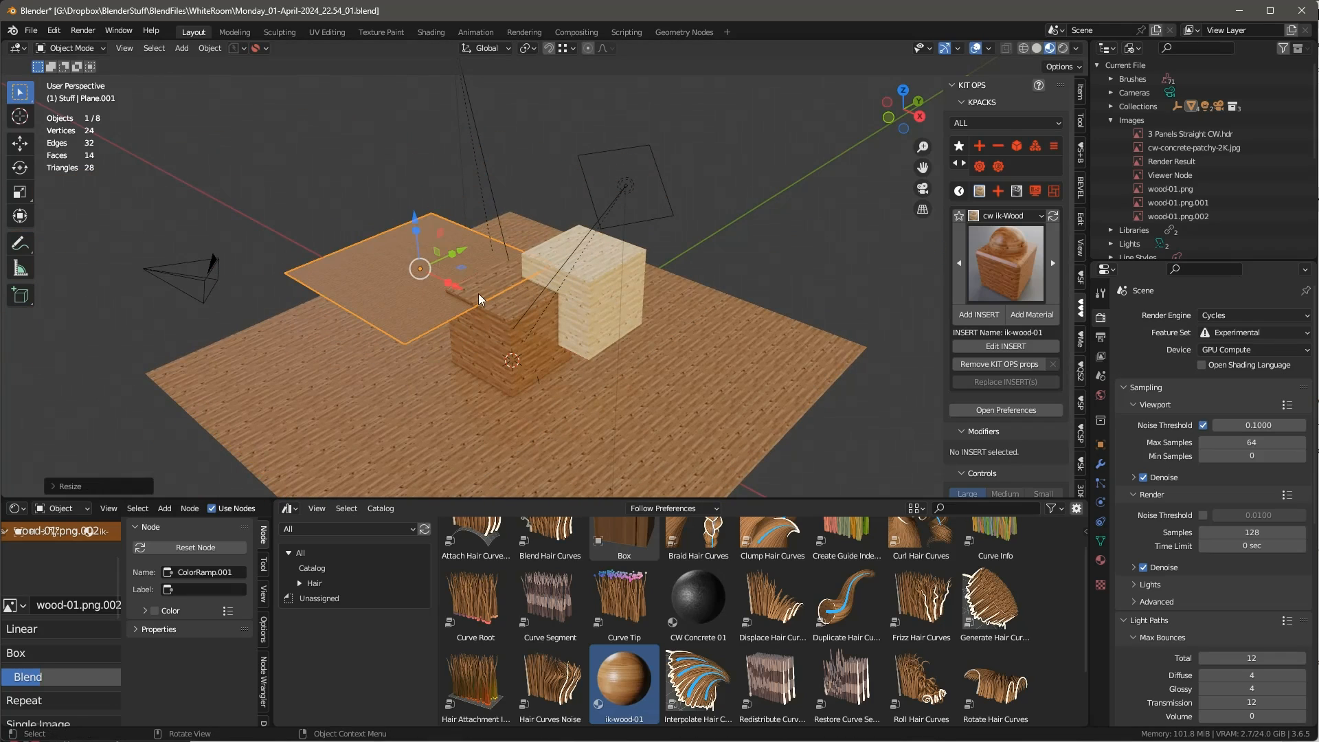
left_click(672, 508)
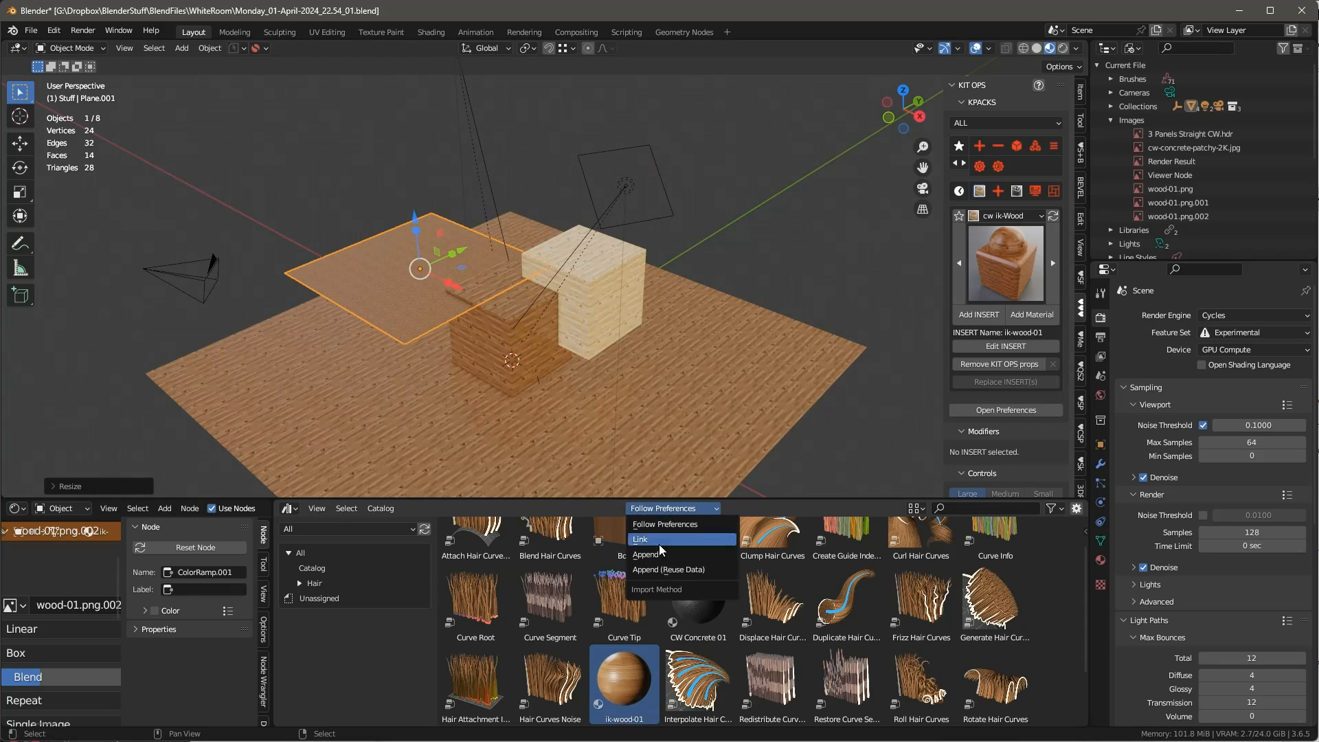
left_click(646, 554)
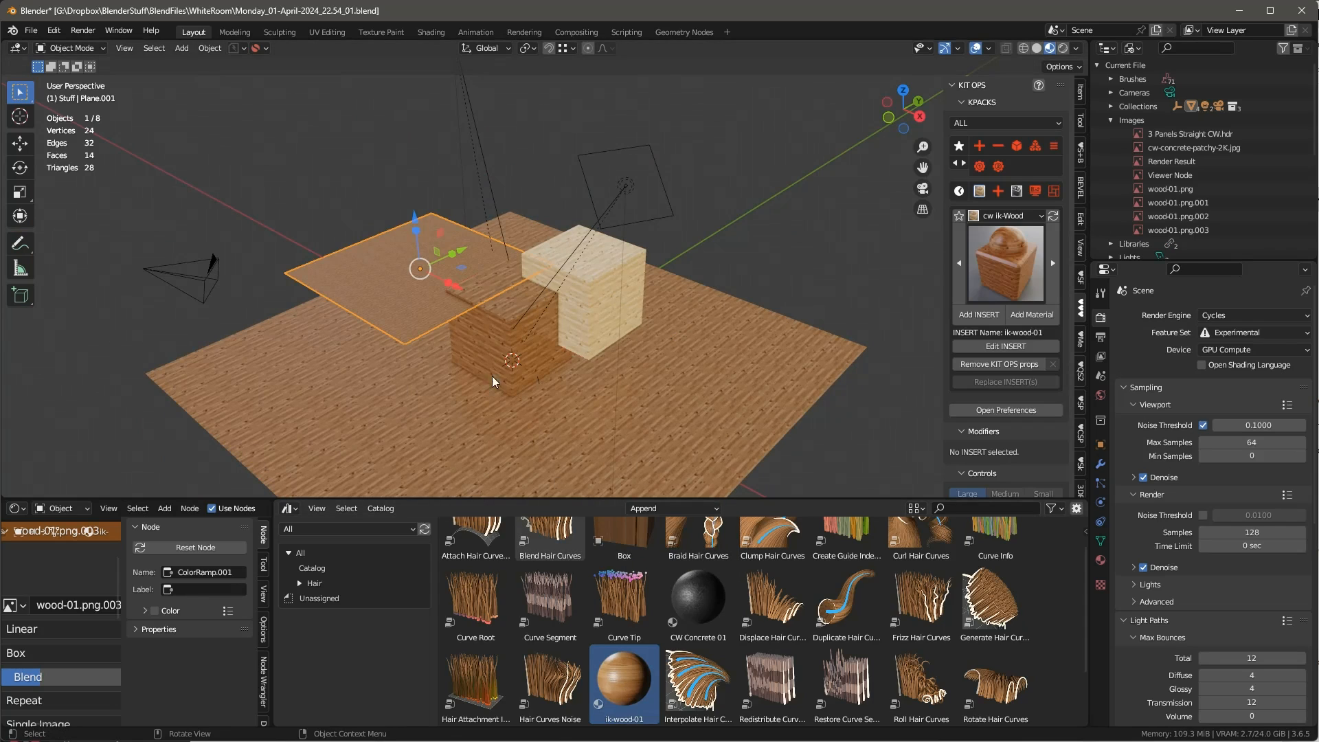
left_click(1177, 202)
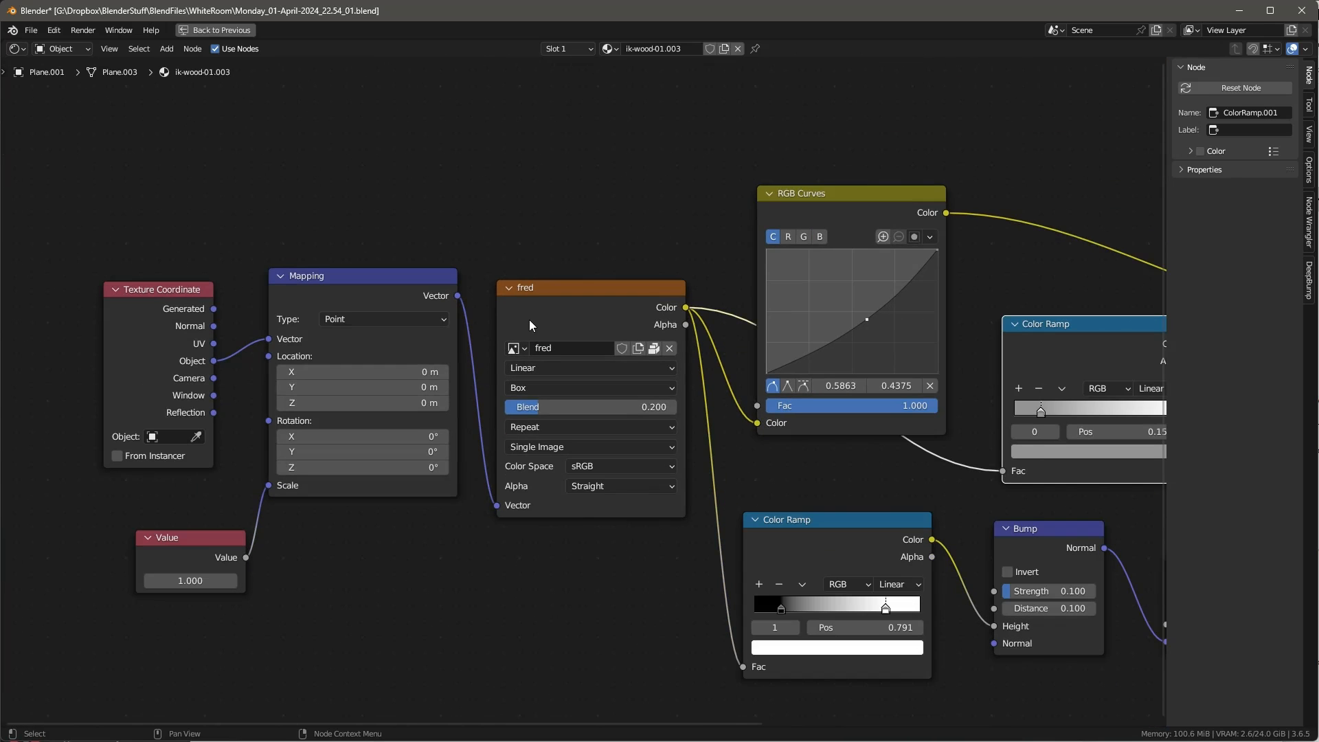
- Turn the maximized editor into an Outliner showing the Data API blend-file listing with per-type counts
left_click(193, 31)
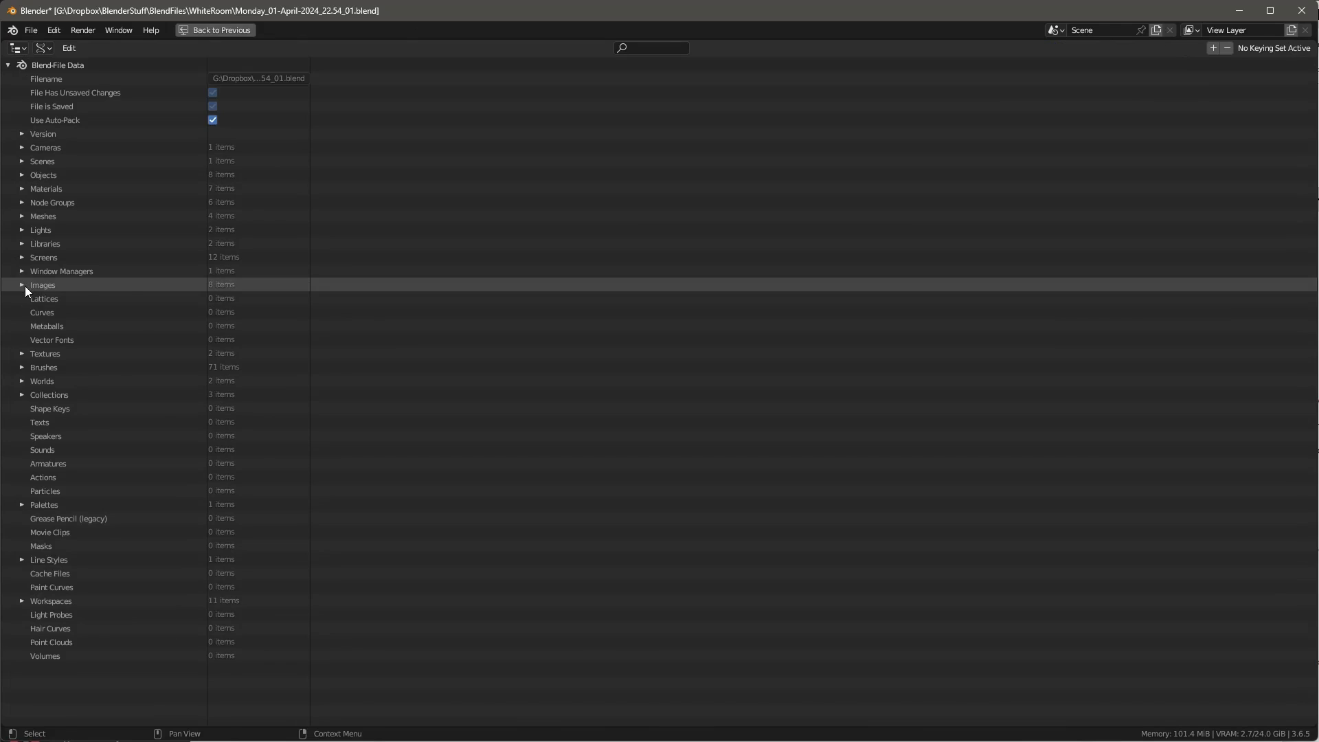
- Expand Images and then wood-01.png to see its properties, including four users and file path
left_click(20, 284)
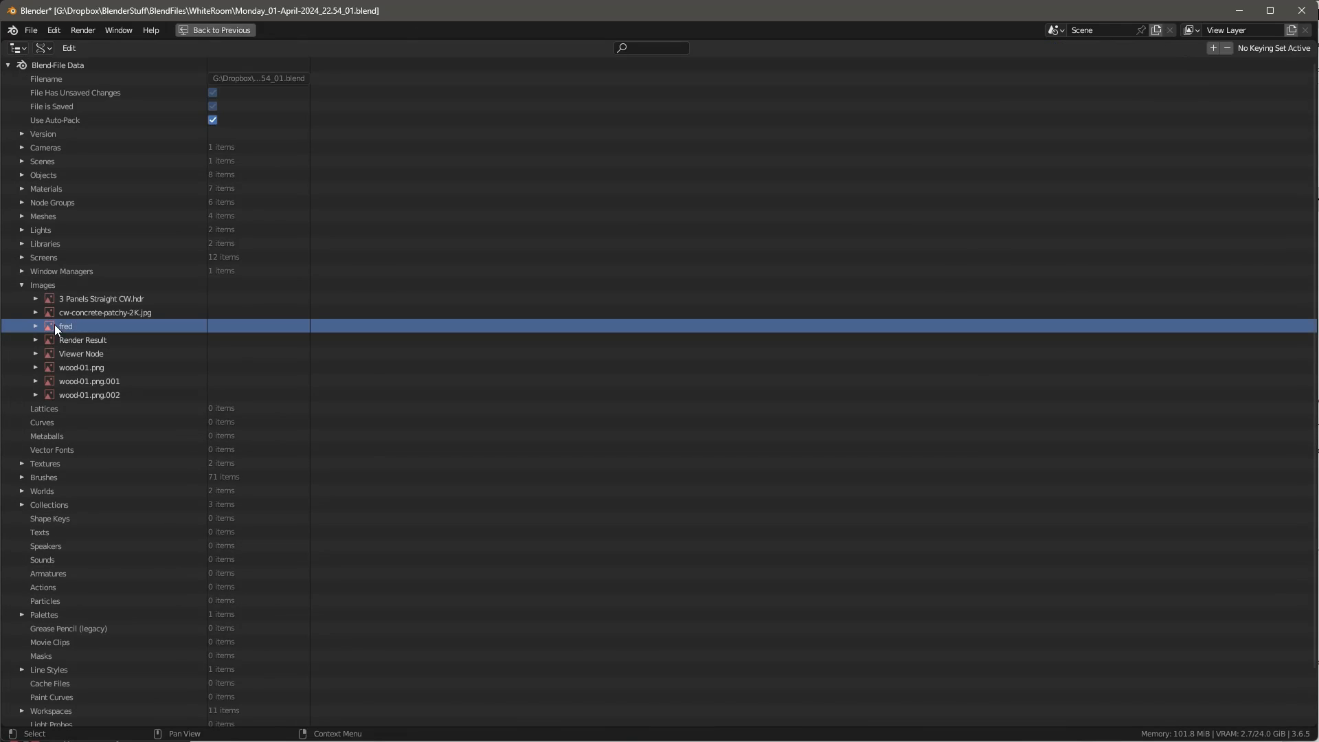
left_click(49, 327)
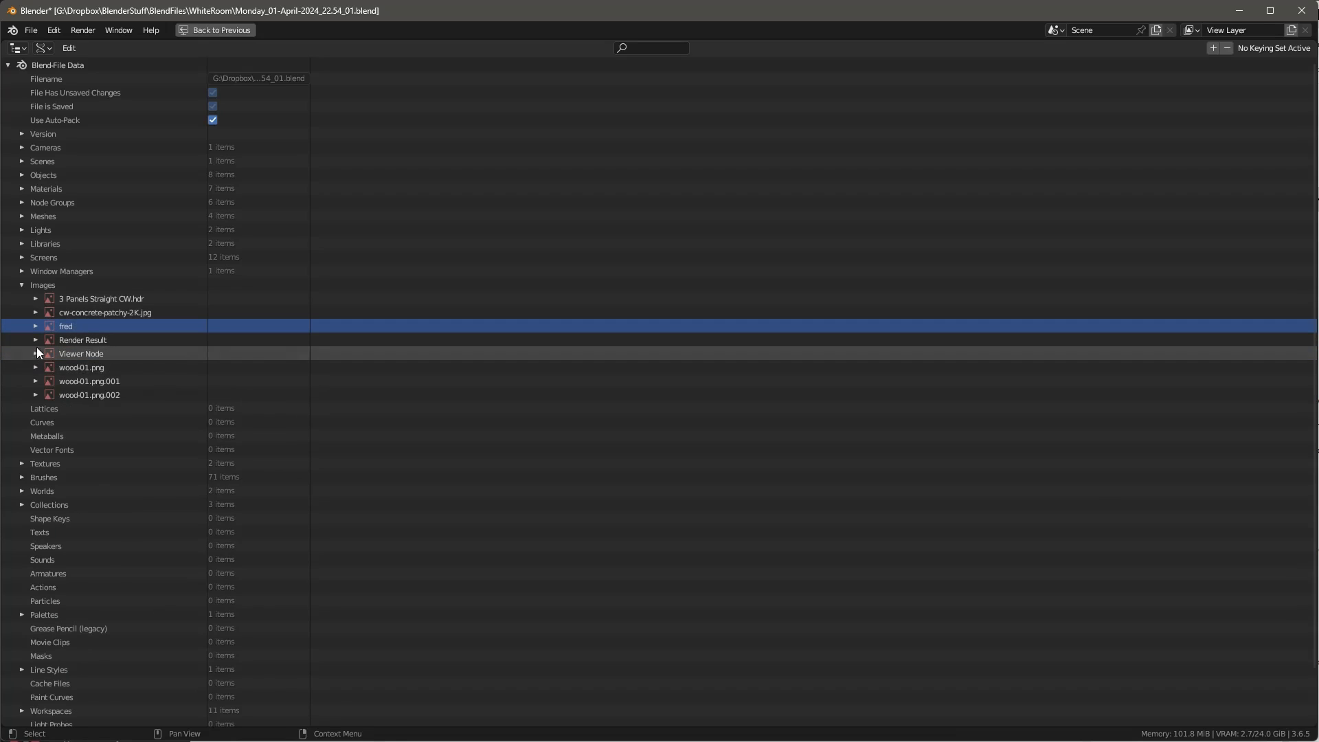
left_click(35, 368)
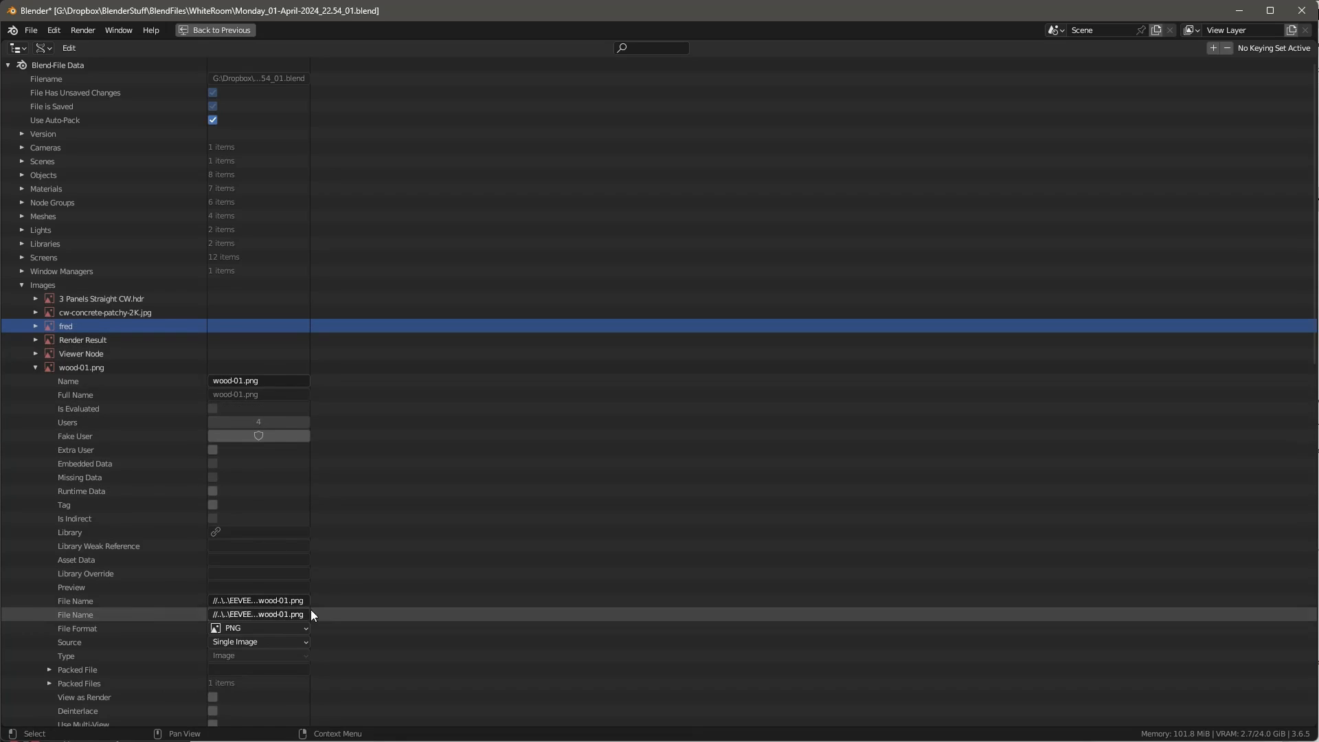
mouse_move(726, 265)
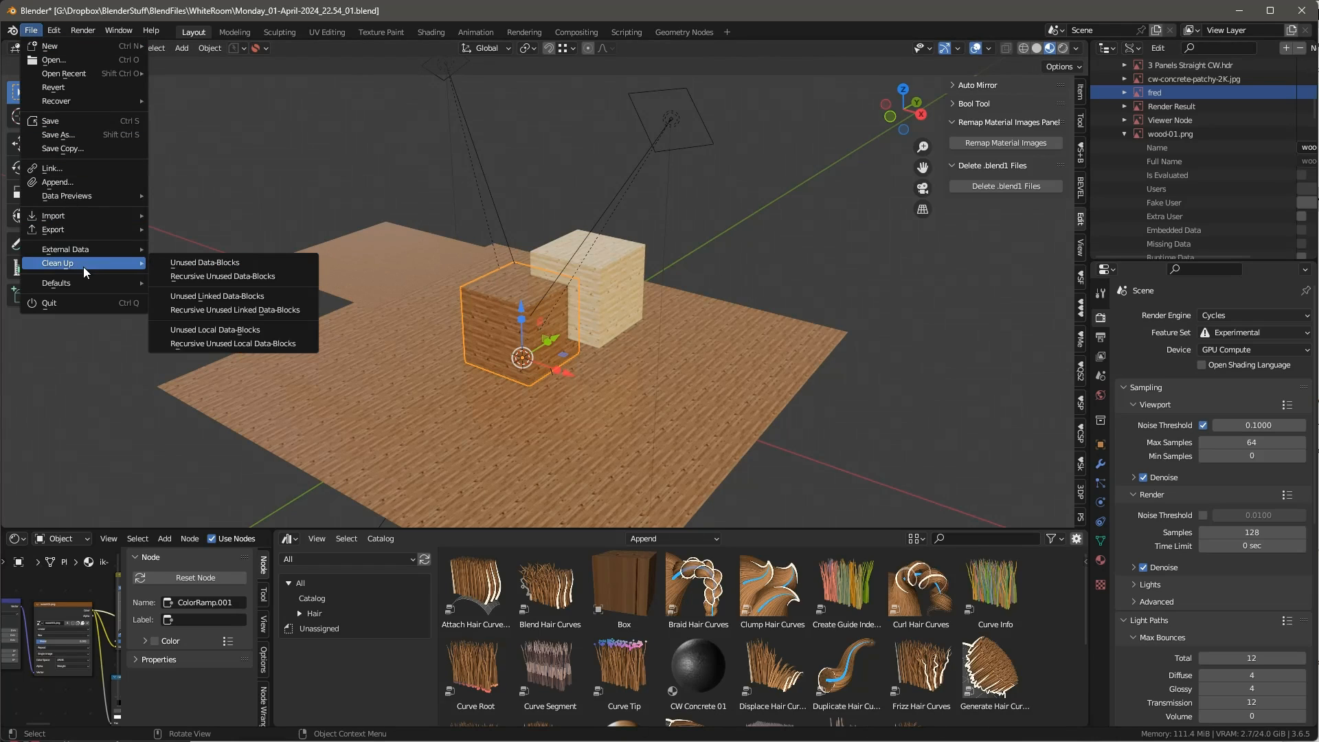
- Purge the 10 recursive unused data-blocks and select the single remaining wood-01.png
left_click(203, 261)
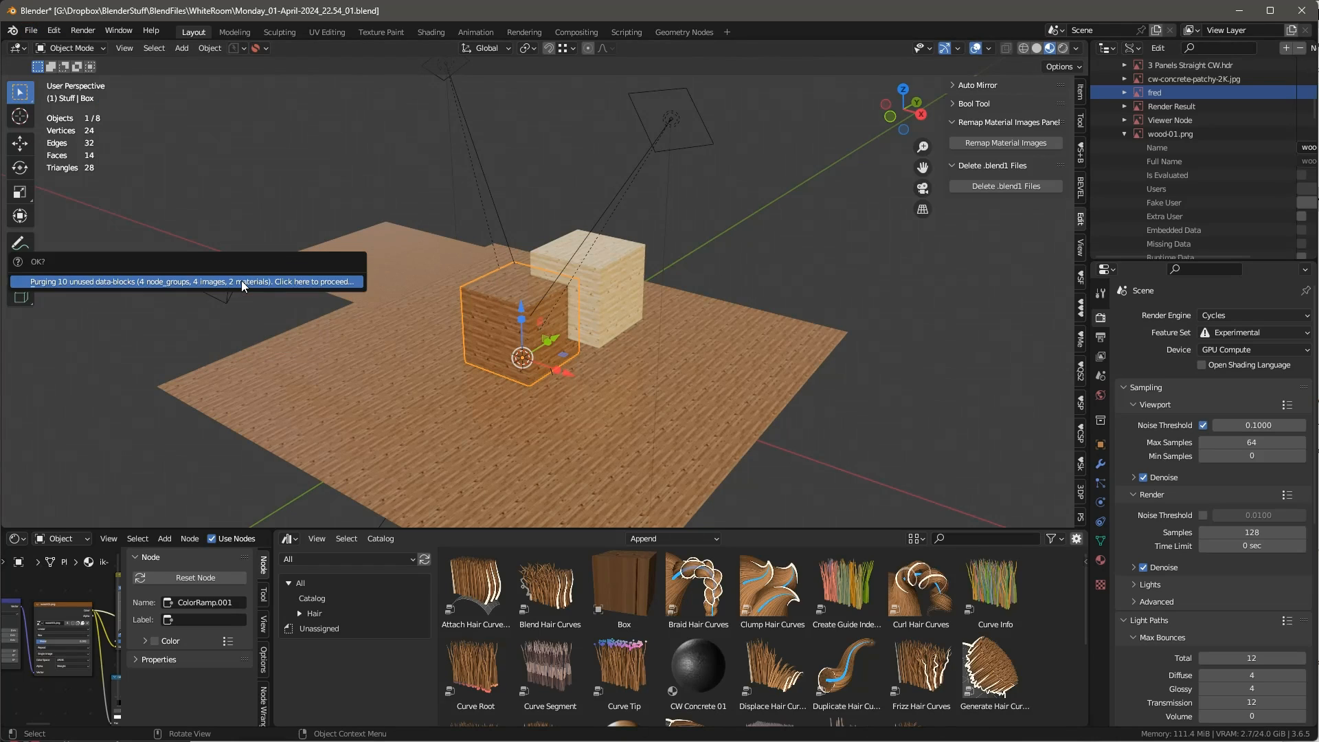
left_click(190, 281)
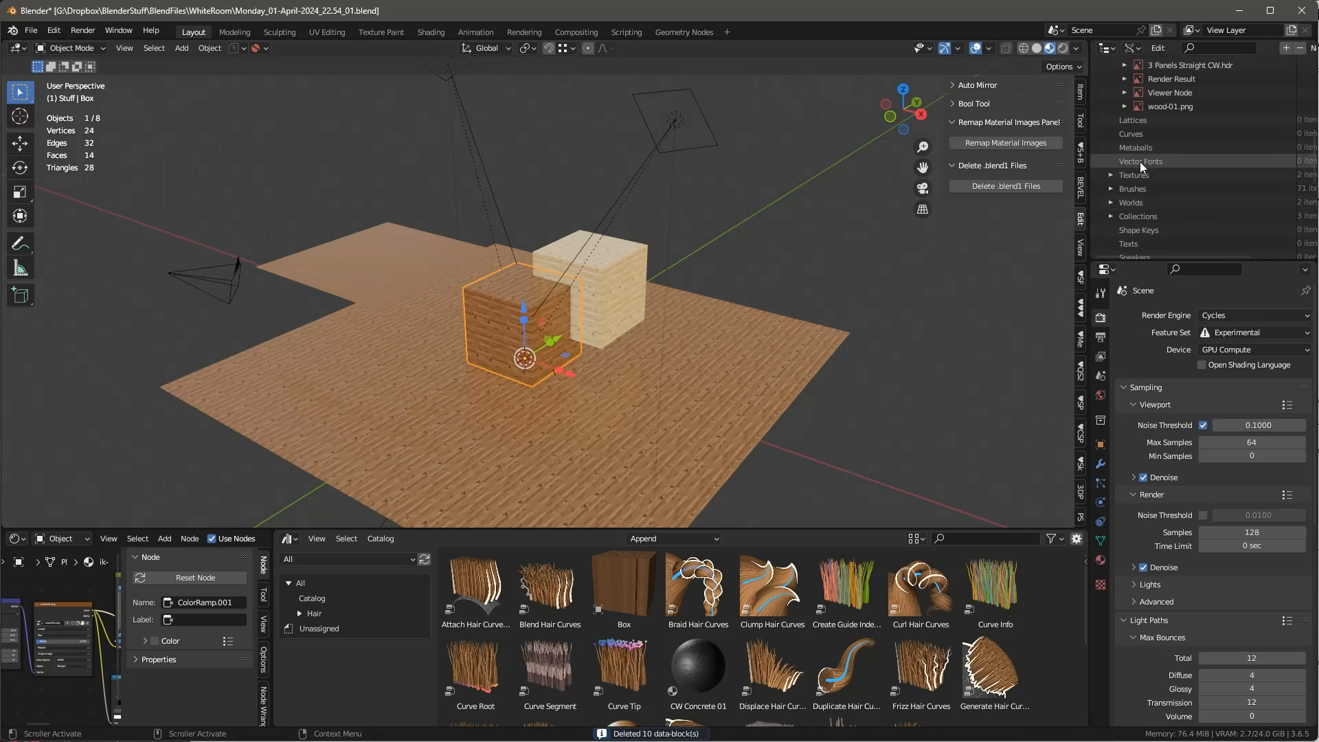
left_click(1171, 216)
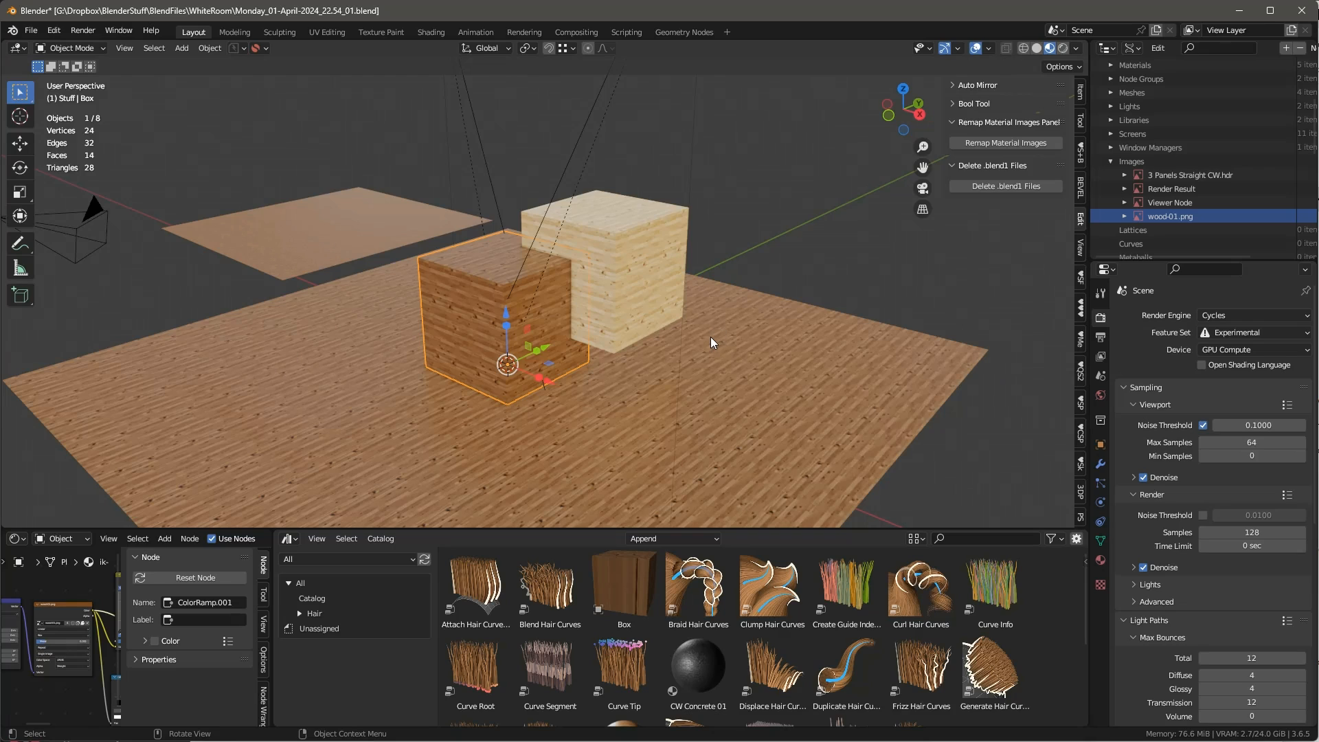
left_click_drag(710, 342, 686, 350)
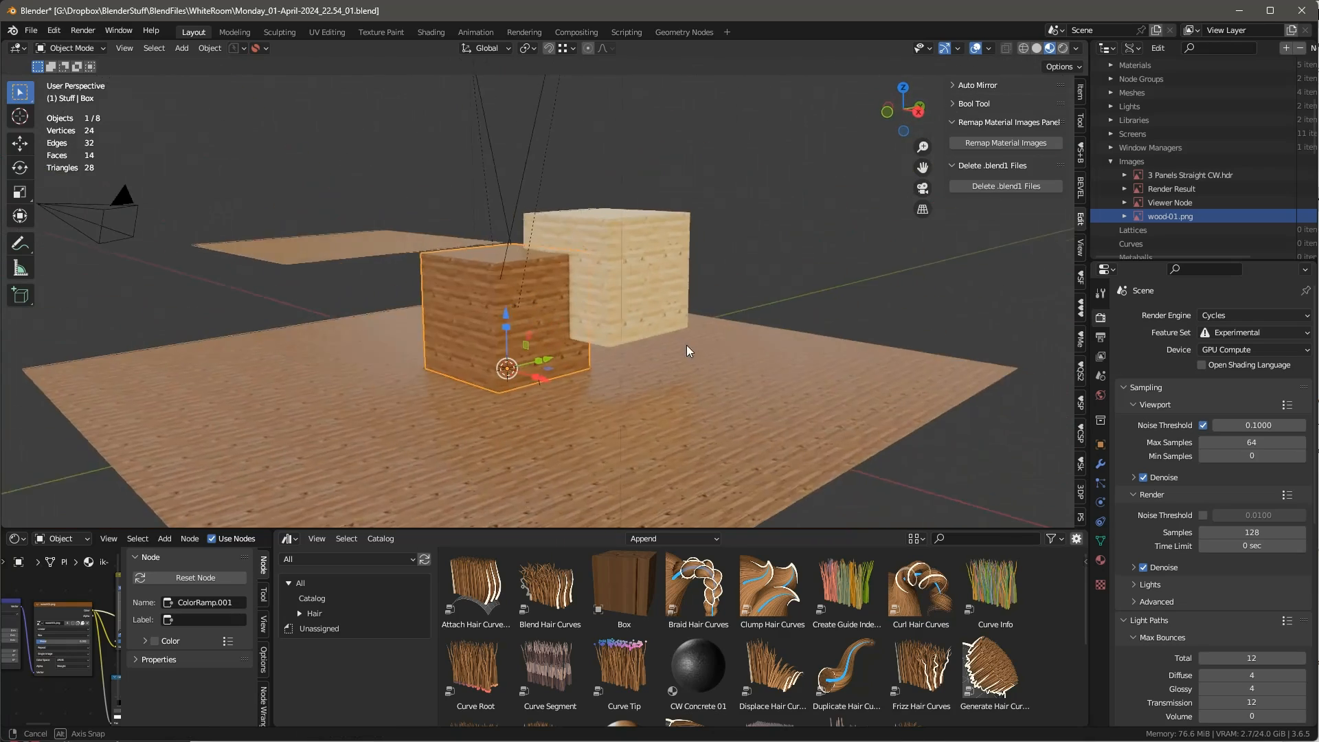
left_click_drag(688, 350, 680, 269)
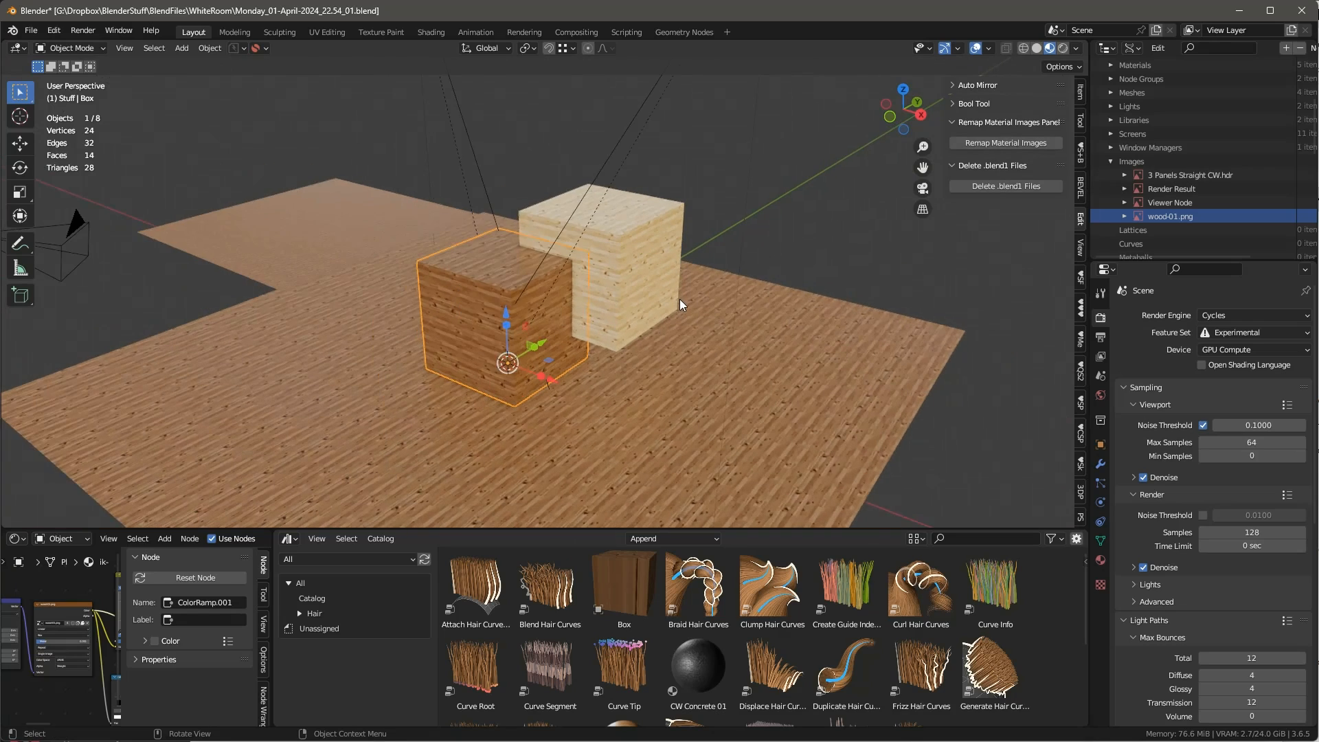
left_click_drag(681, 305, 724, 268)
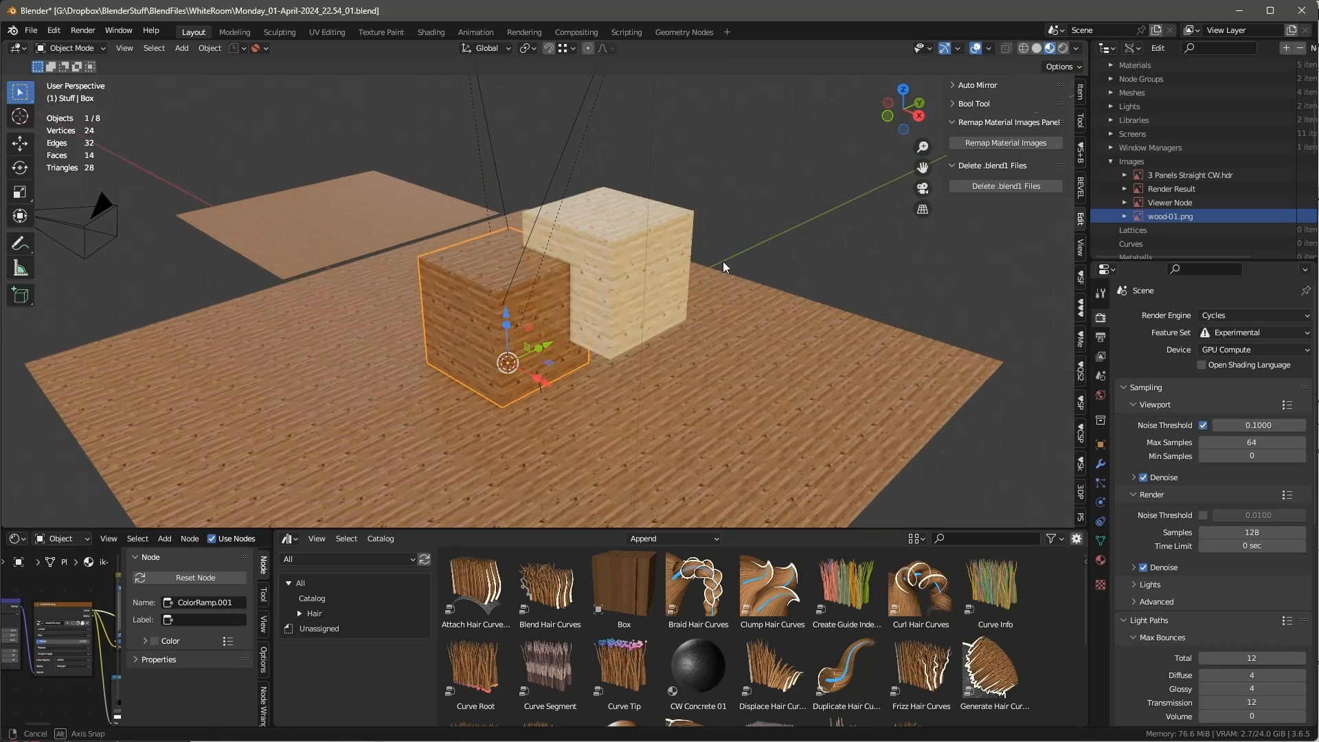